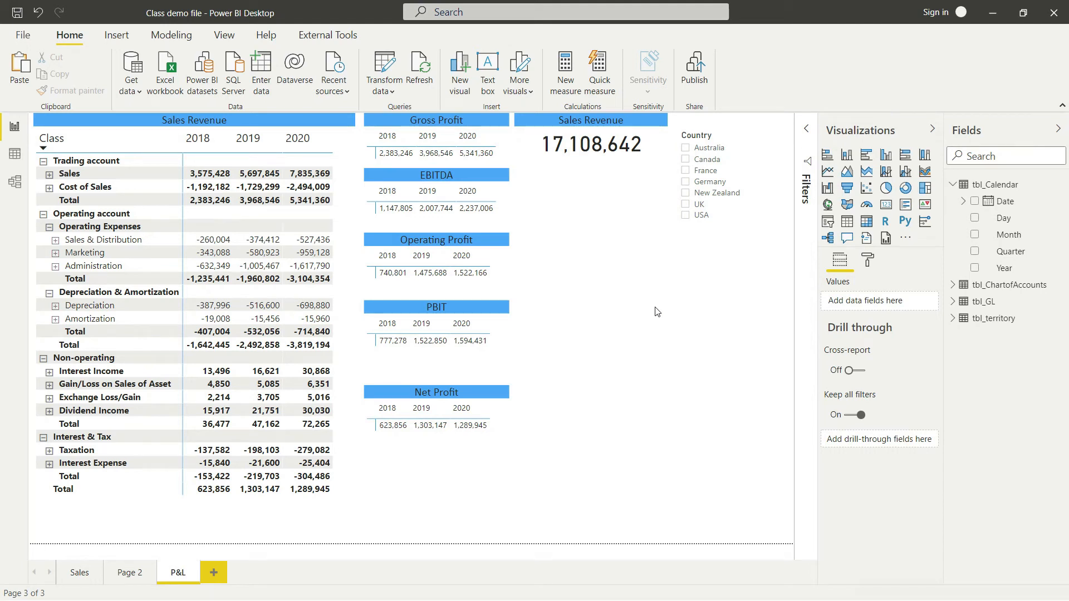
mouse_move(667, 308)
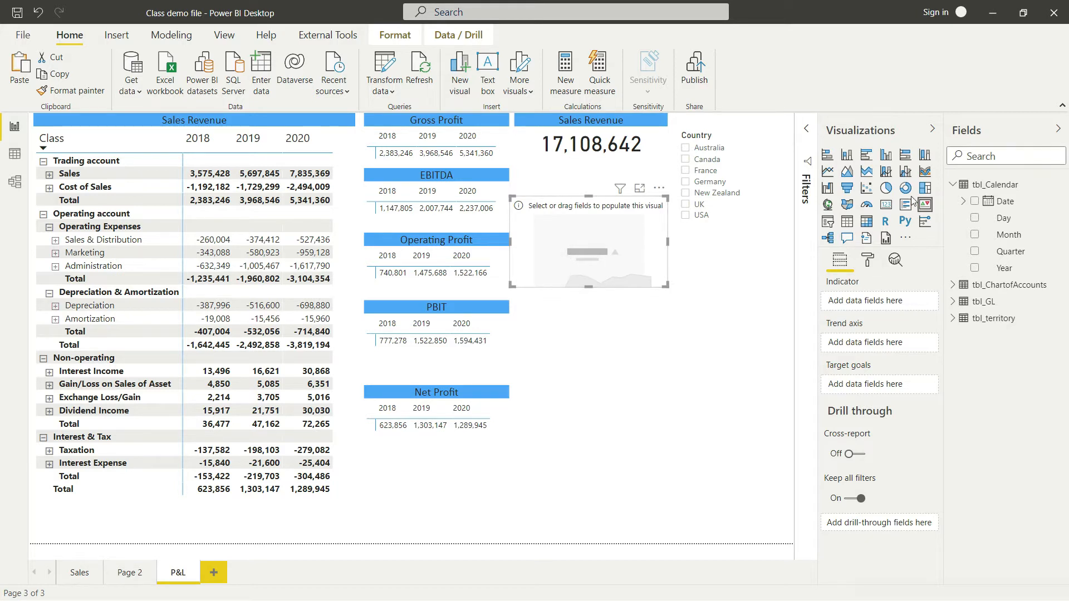
mouse_move(821, 253)
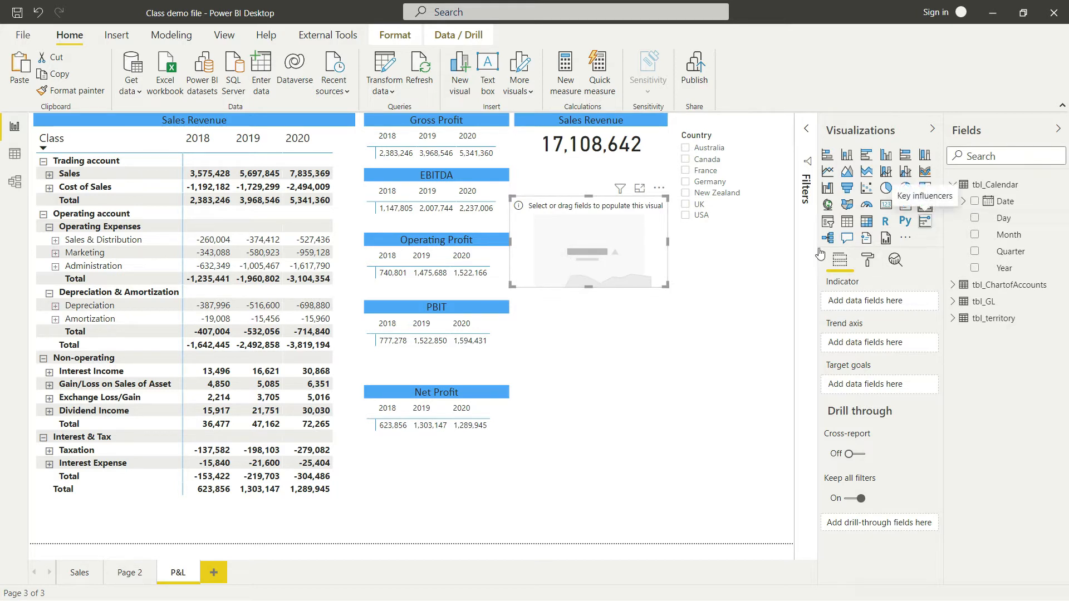
mouse_move(627, 235)
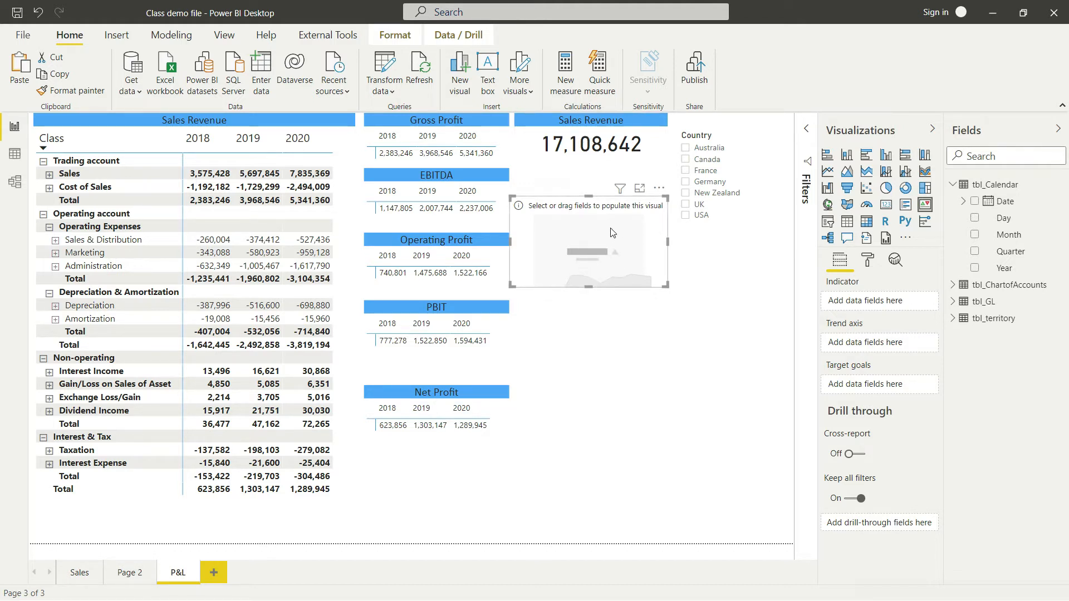
mouse_move(576, 394)
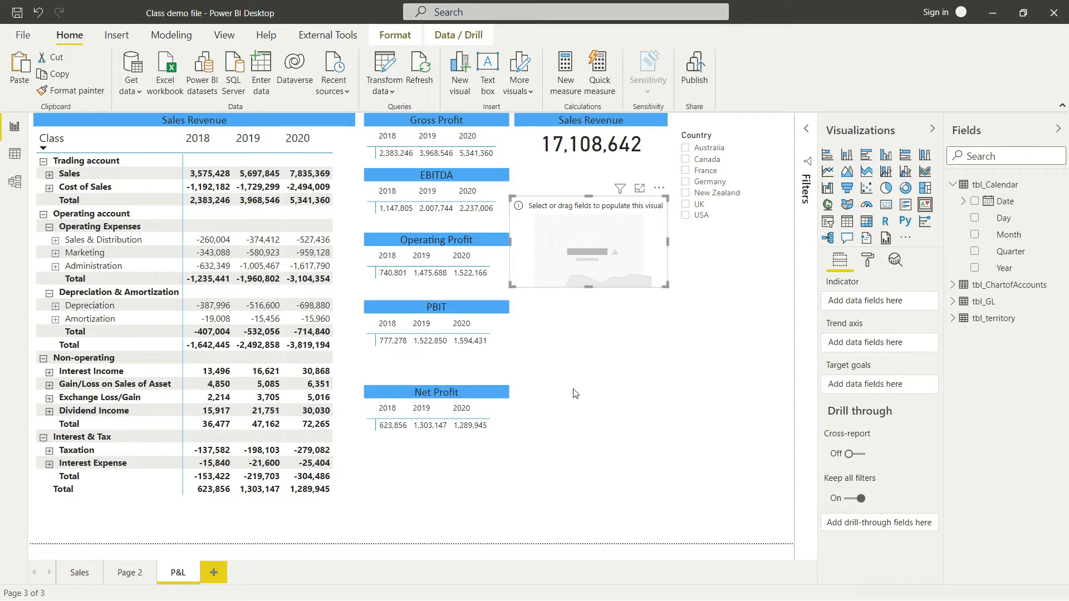
mouse_move(886, 301)
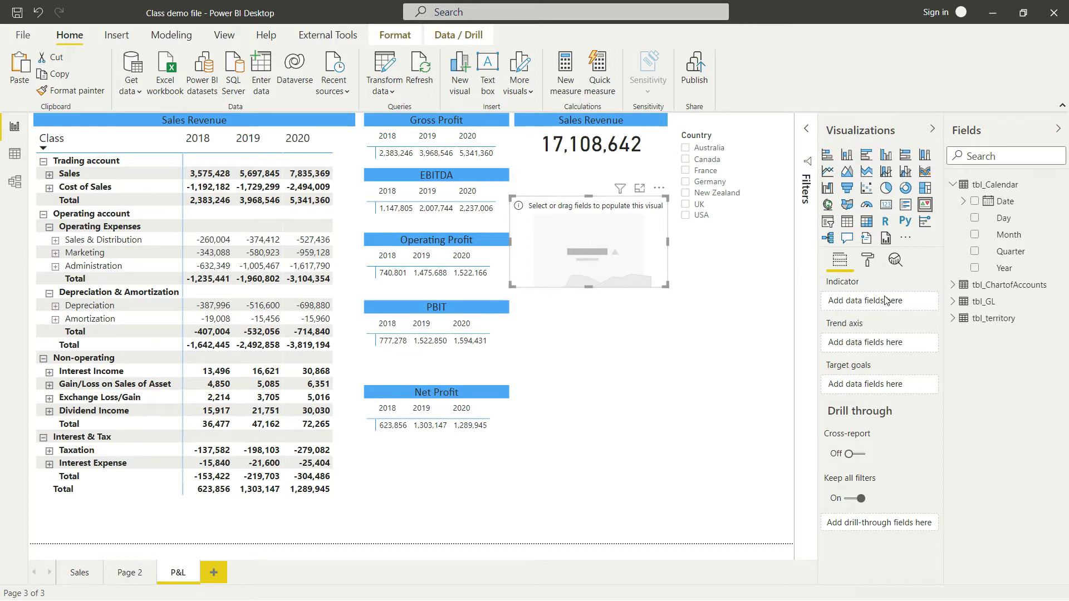
mouse_move(833, 324)
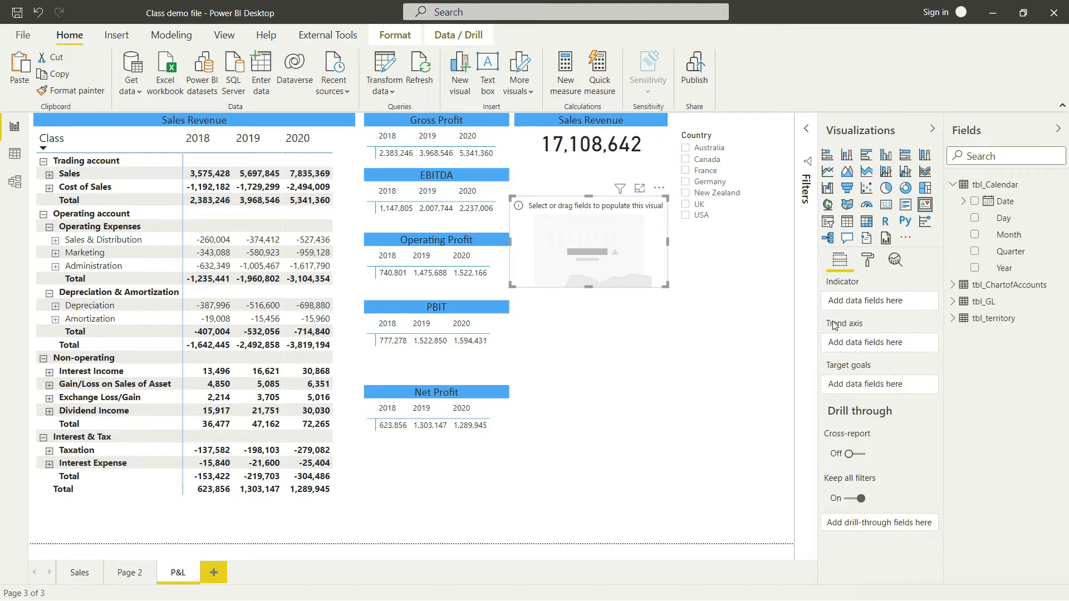
mouse_move(861, 314)
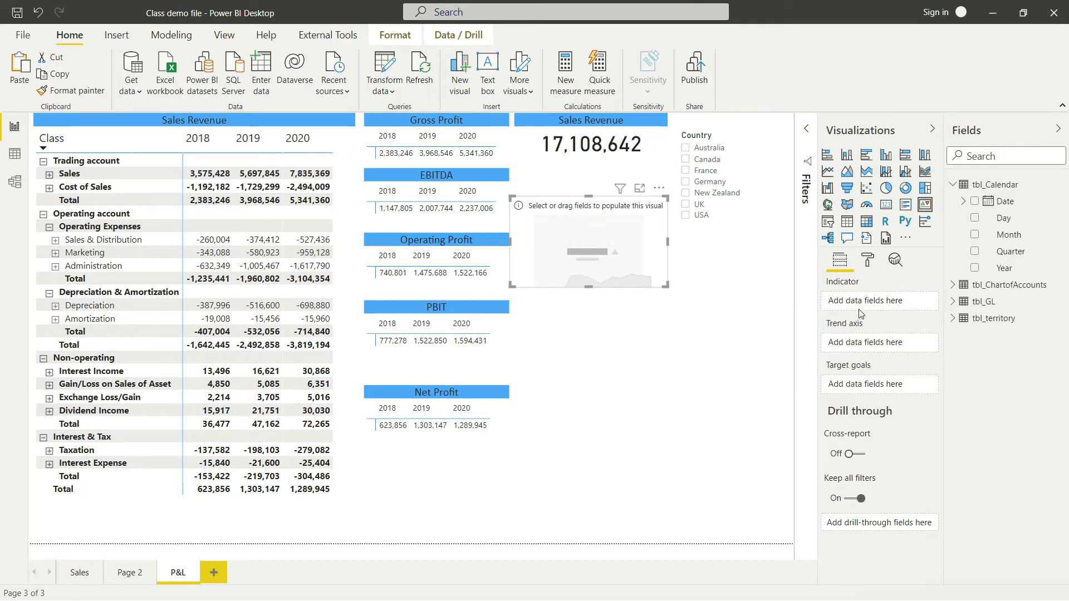
mouse_move(845, 346)
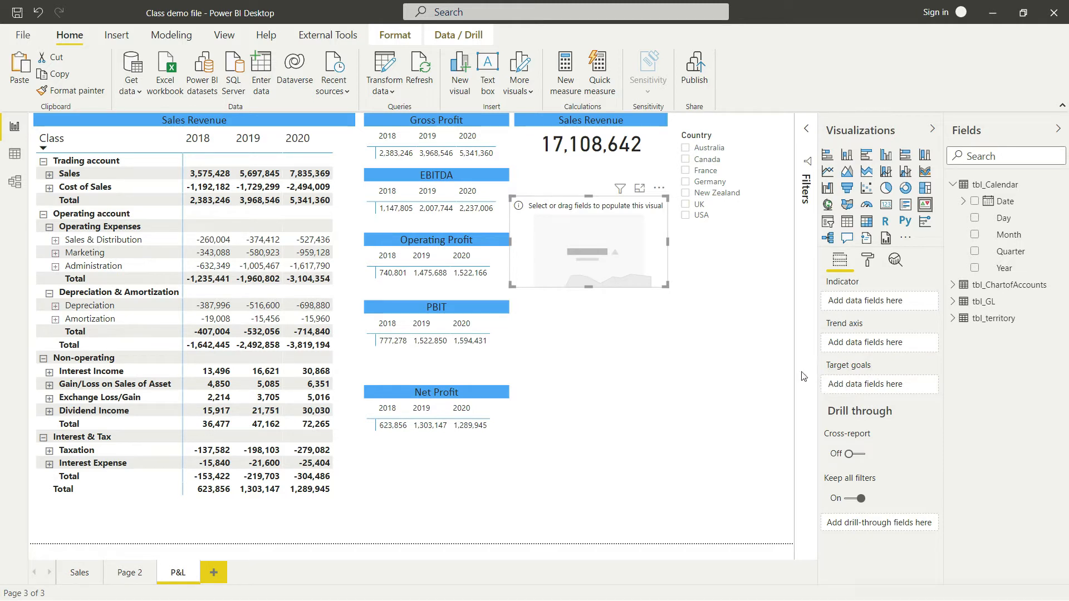
mouse_move(703, 359)
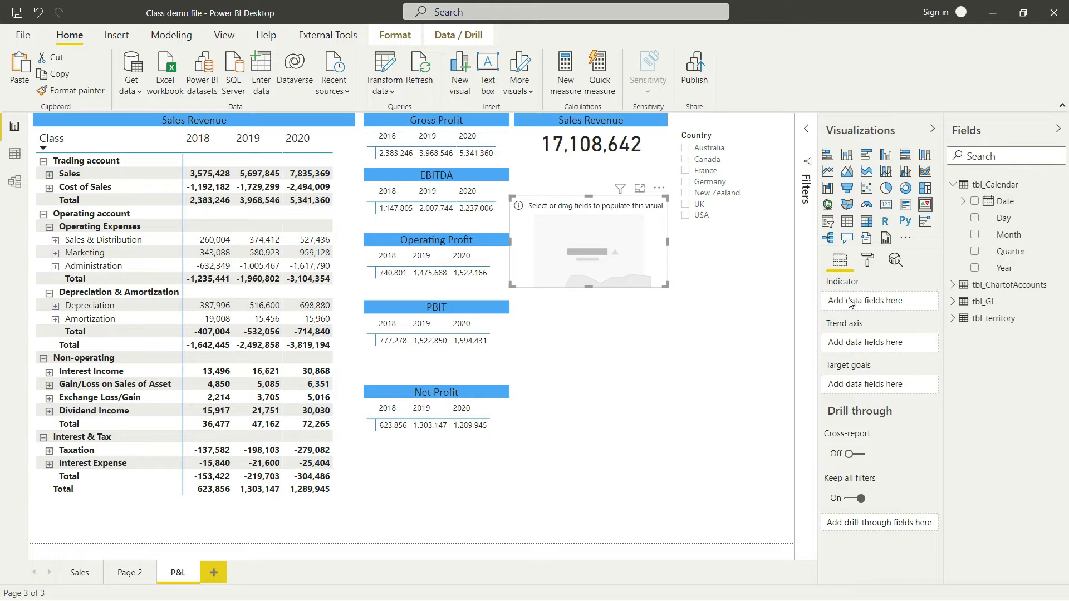
mouse_move(952, 188)
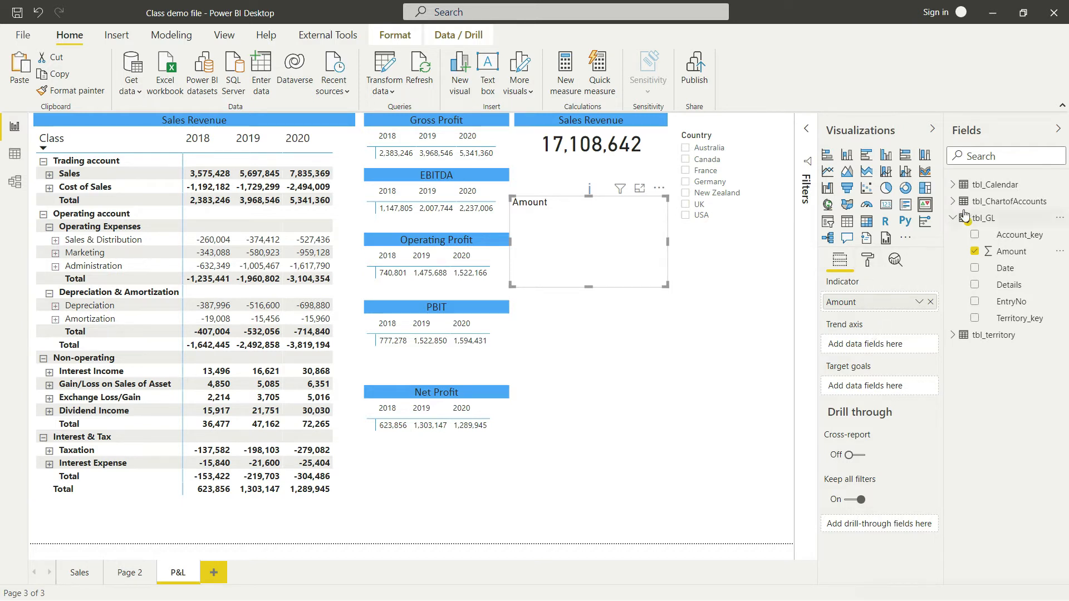
Expand tbl_Calendar's fields to use Year as the KPI trend axis.
left_click(958, 185)
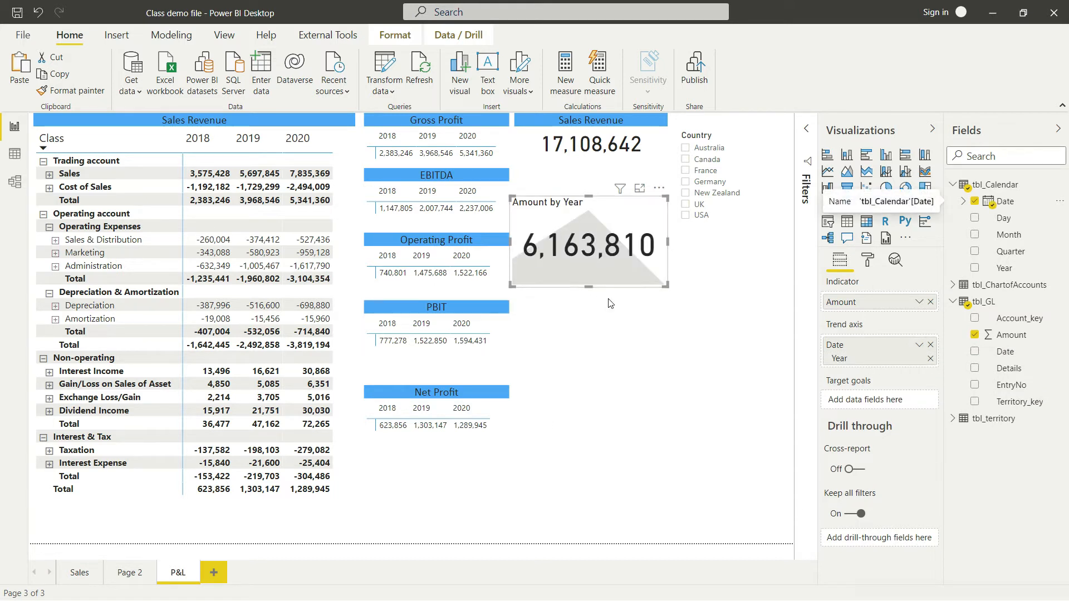
mouse_move(630, 303)
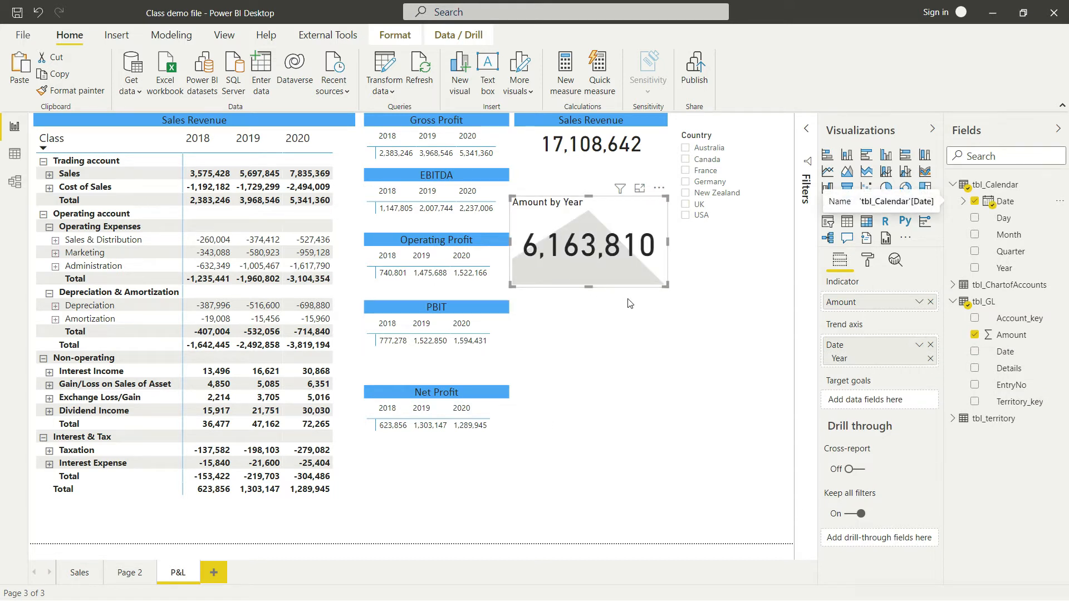
mouse_move(607, 305)
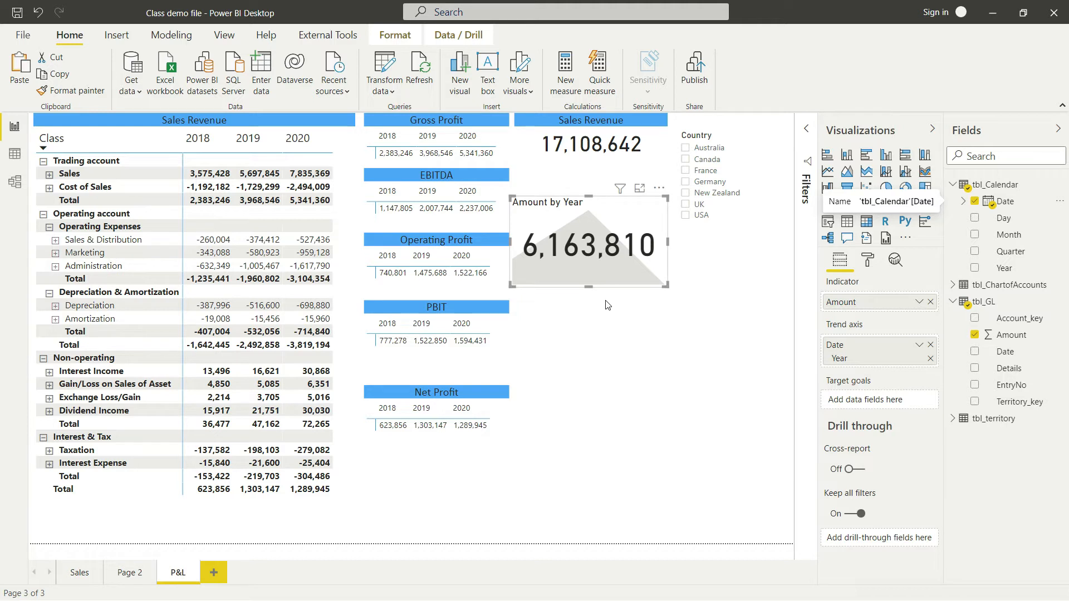
mouse_move(610, 341)
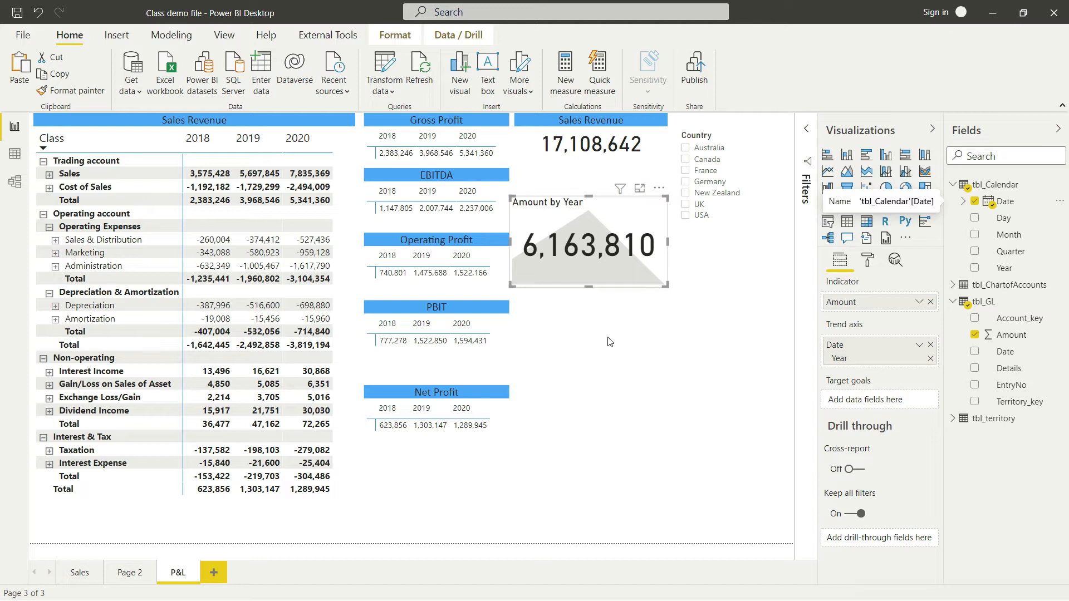
mouse_move(611, 333)
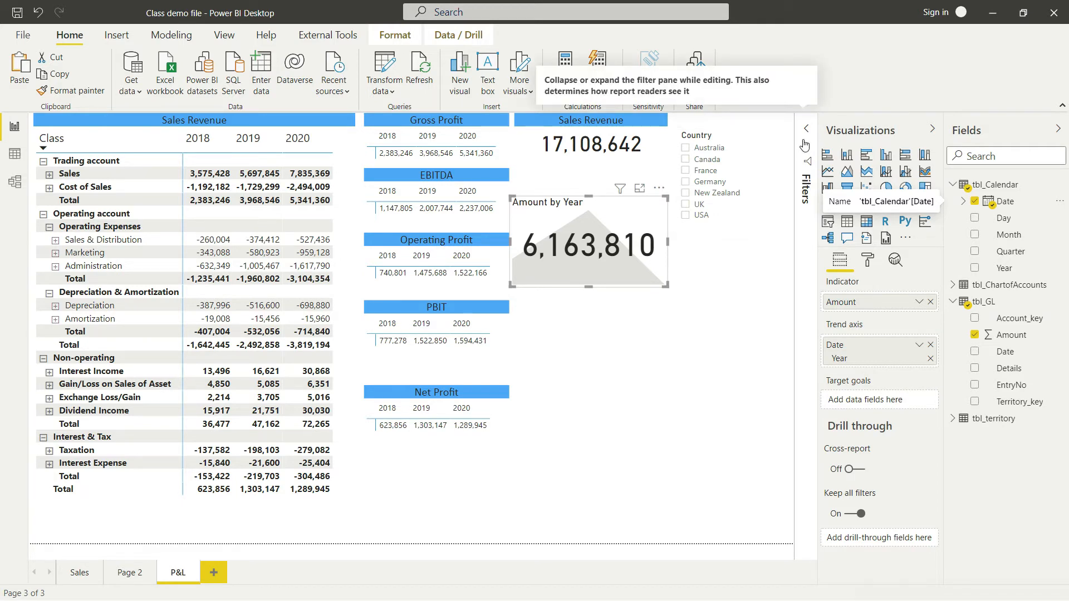
Filter the KPI by tbl_ChartofAccounts SubClass, keeping only Sales (7,835,369).
left_click(806, 128)
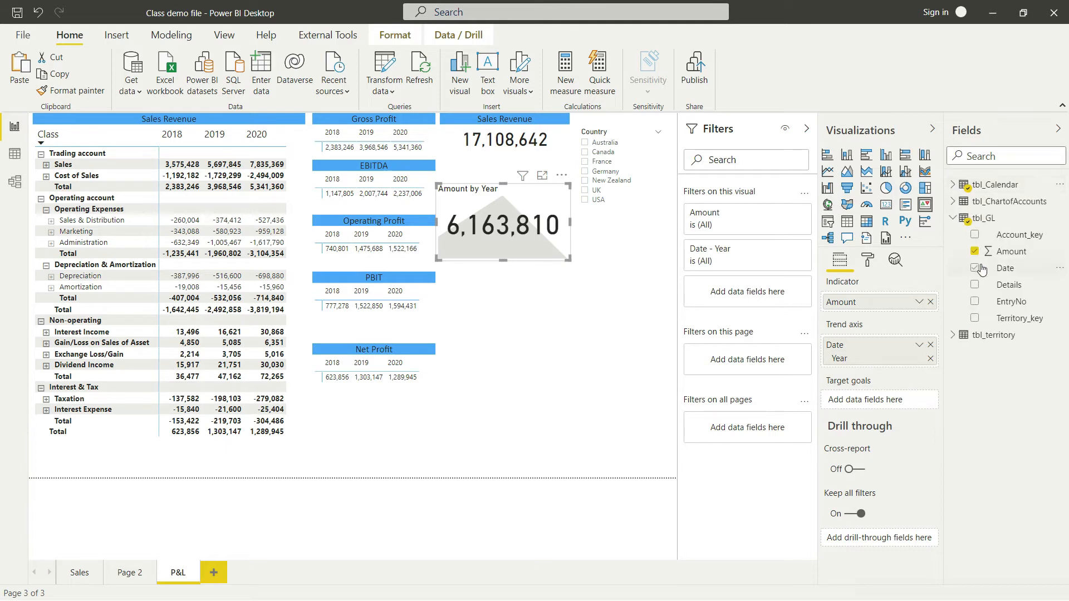
left_click(952, 219)
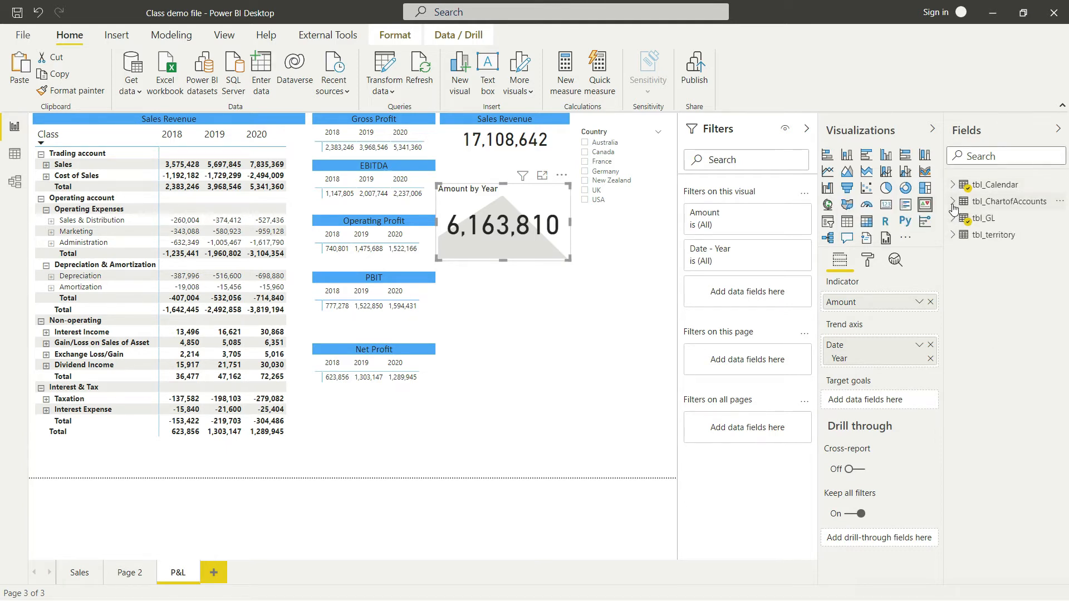
left_click(953, 201)
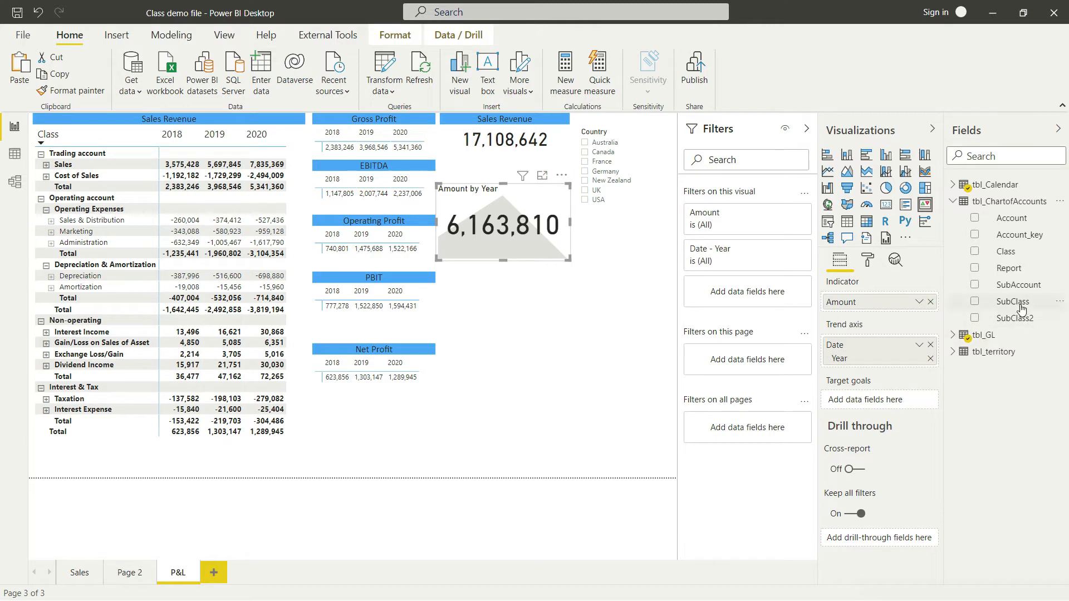
mouse_move(1012, 306)
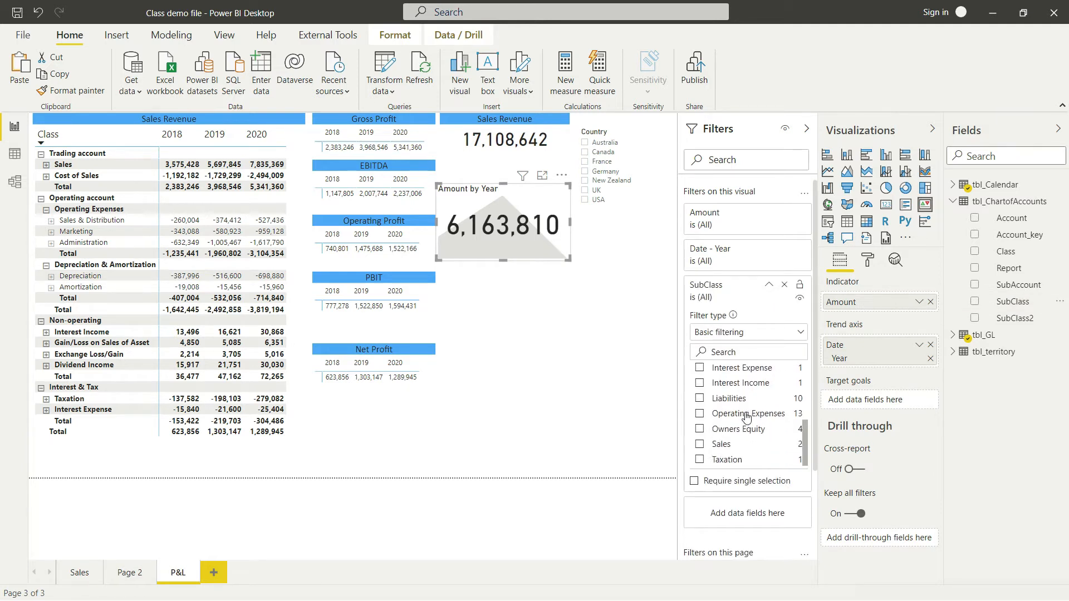
left_click(699, 443)
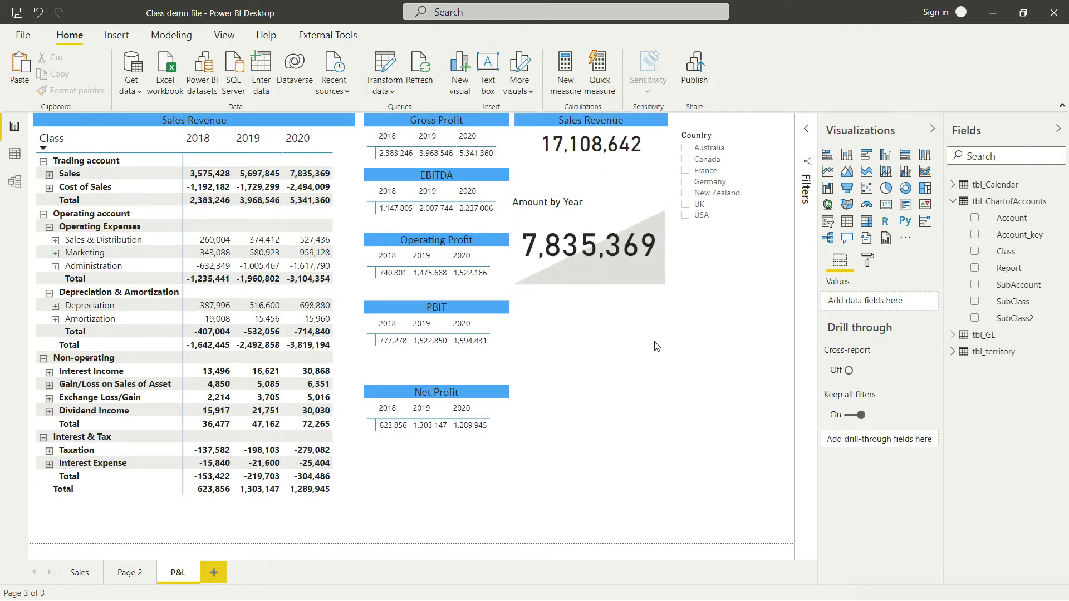
mouse_move(614, 426)
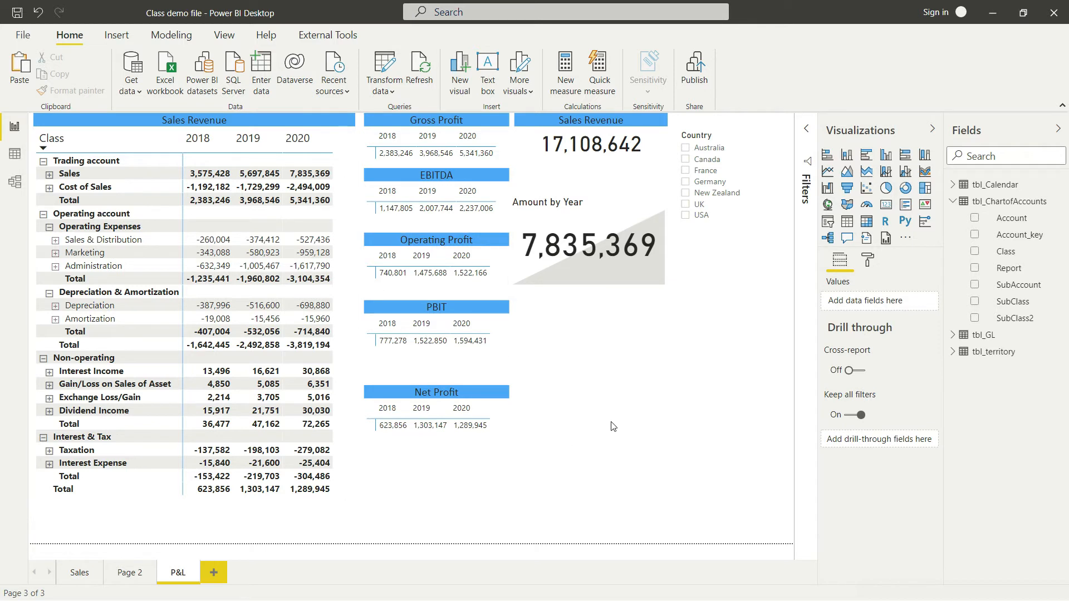
mouse_move(613, 216)
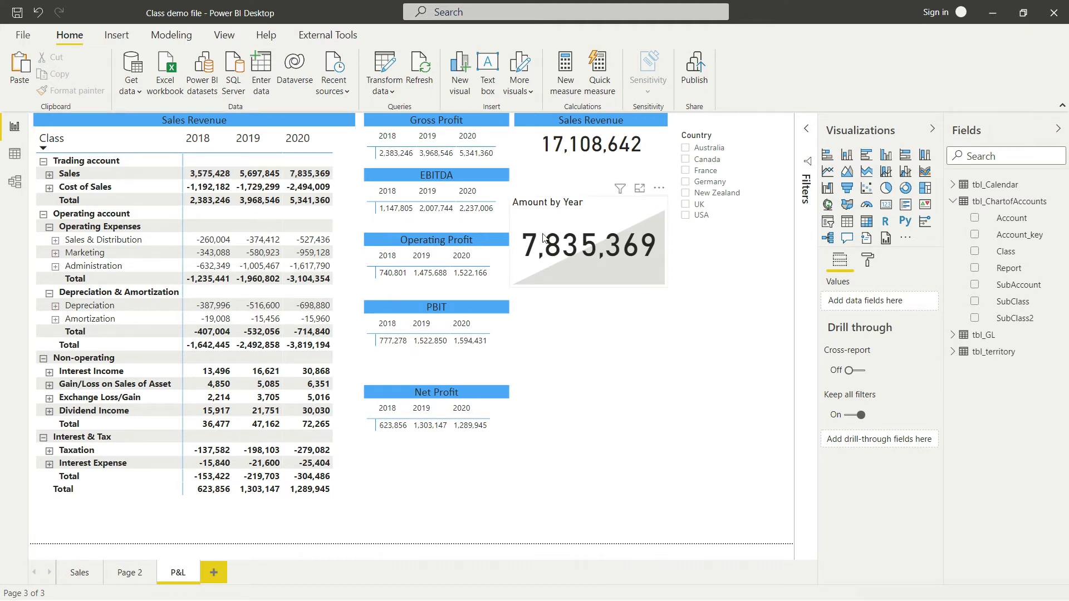
left_click(307, 158)
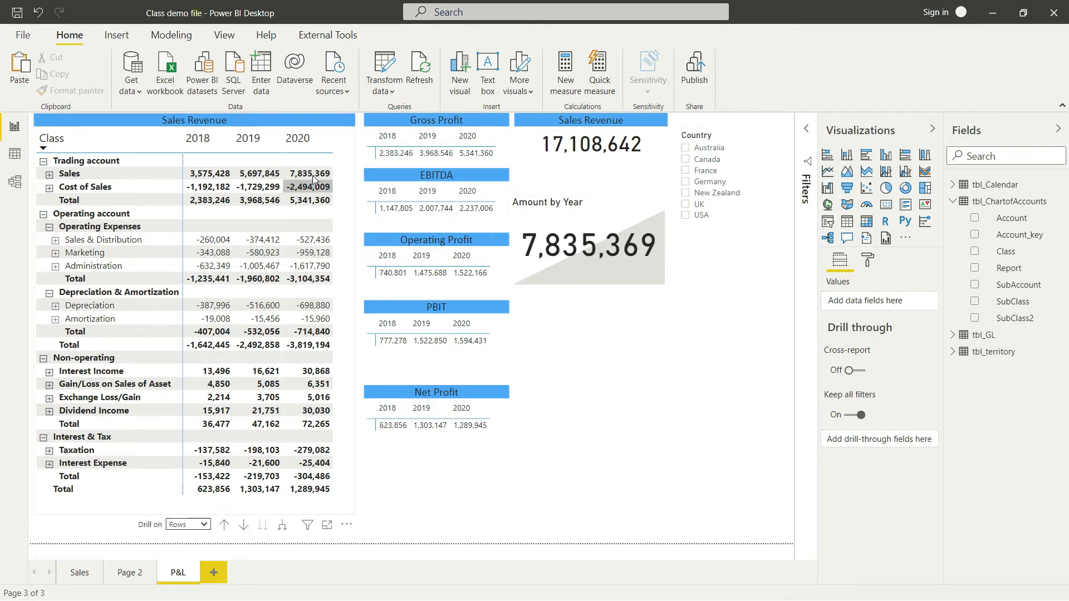
mouse_move(325, 177)
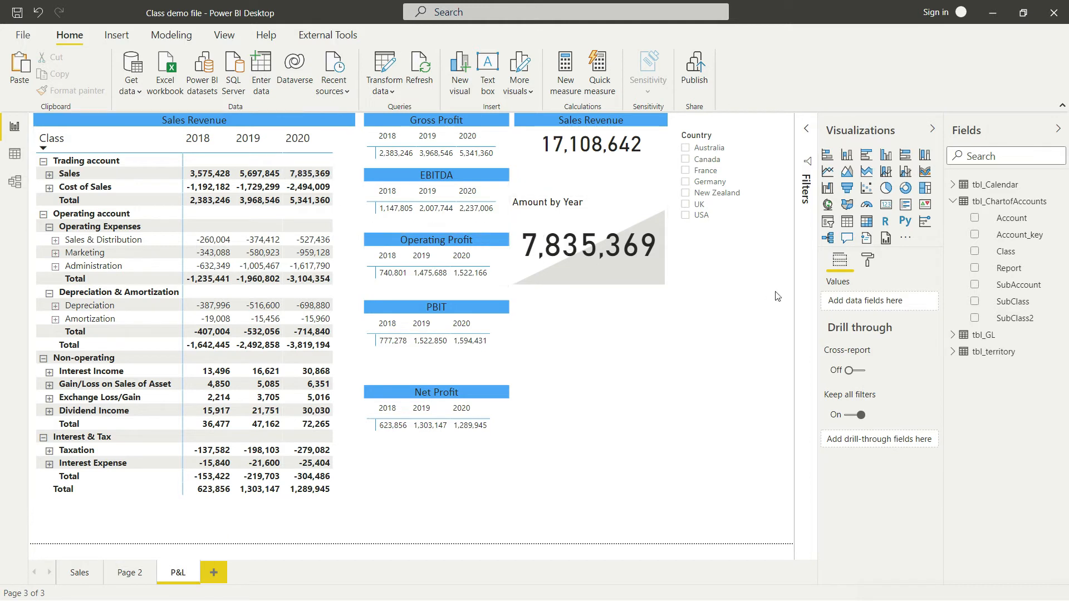
mouse_move(738, 324)
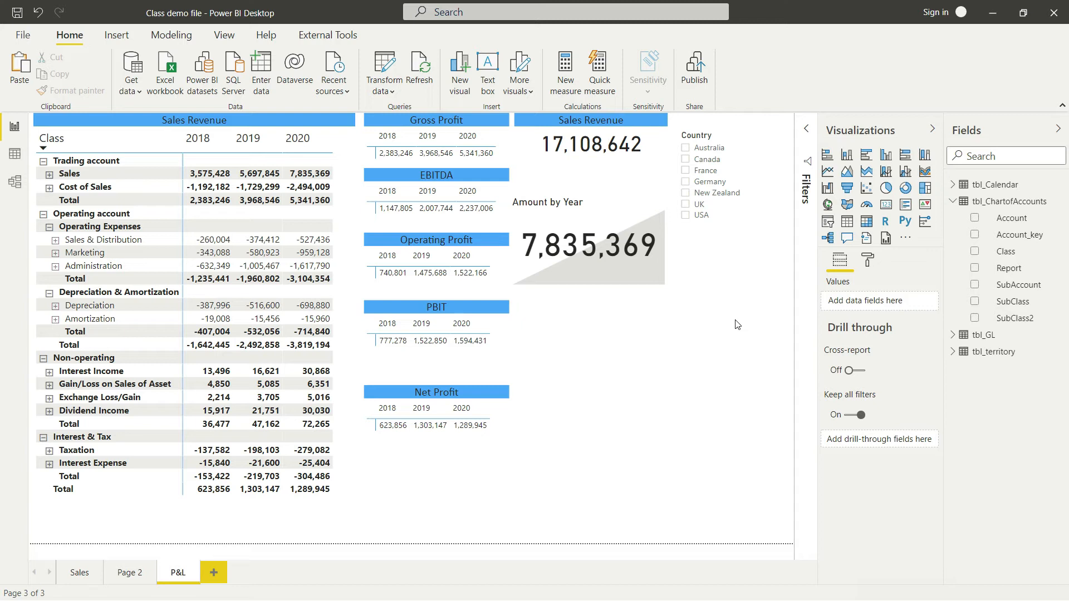
mouse_move(631, 236)
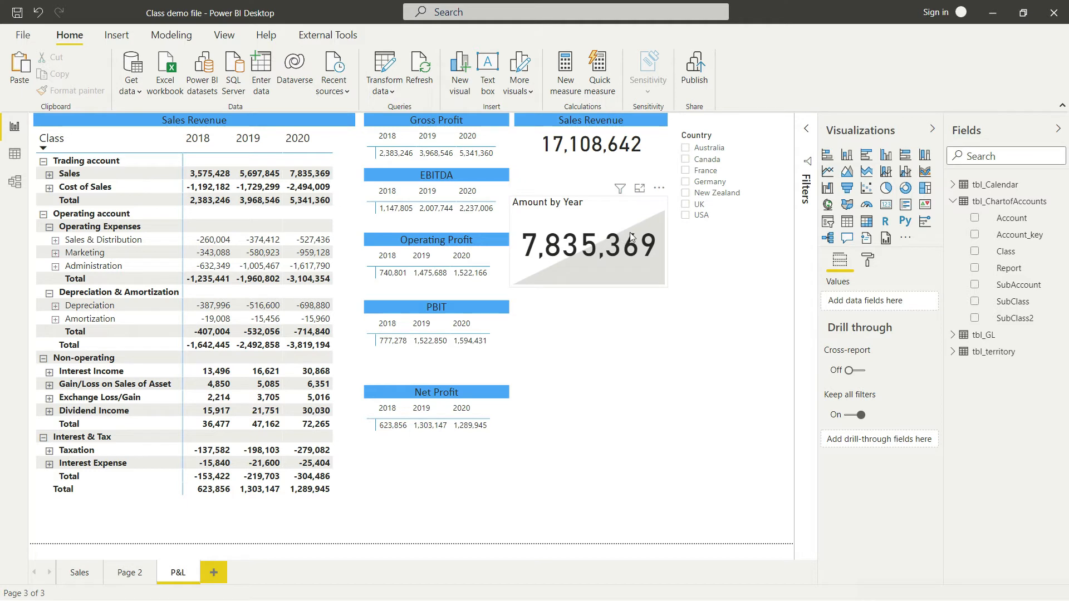
mouse_move(633, 262)
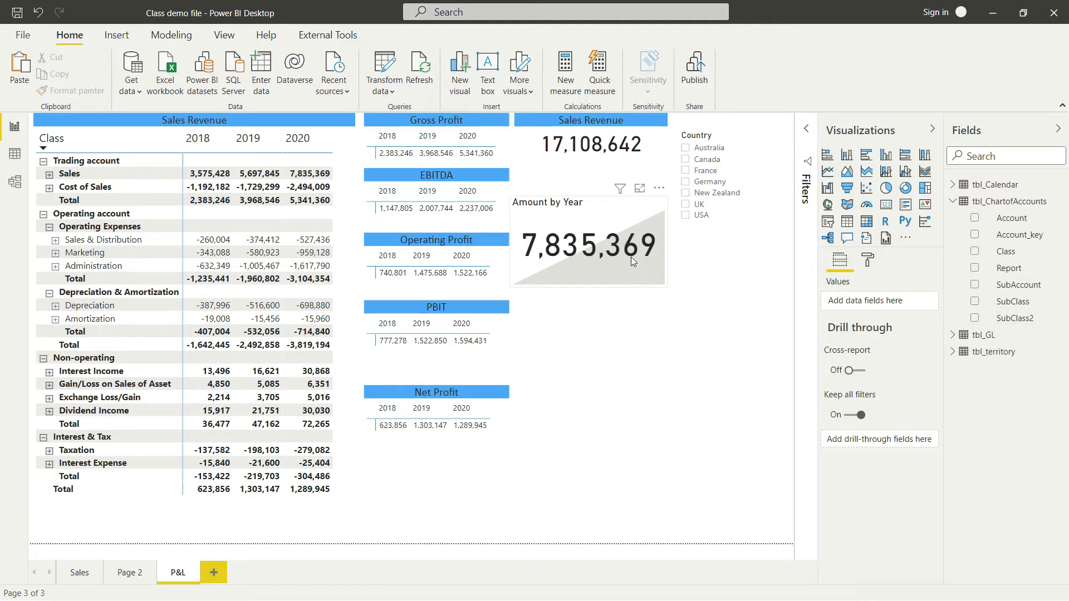
left_click(209, 173)
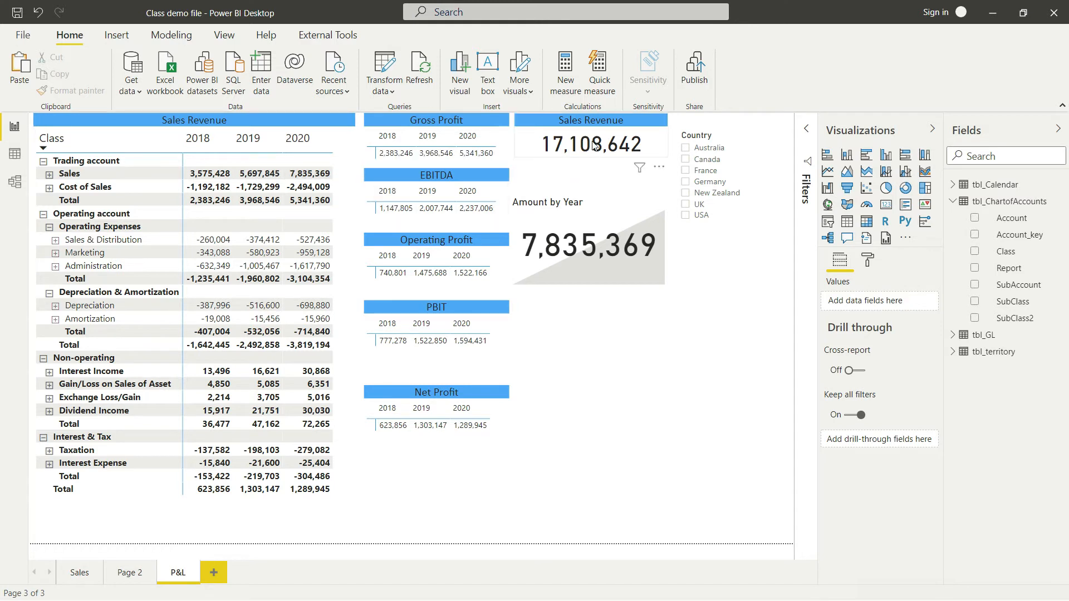
mouse_move(610, 178)
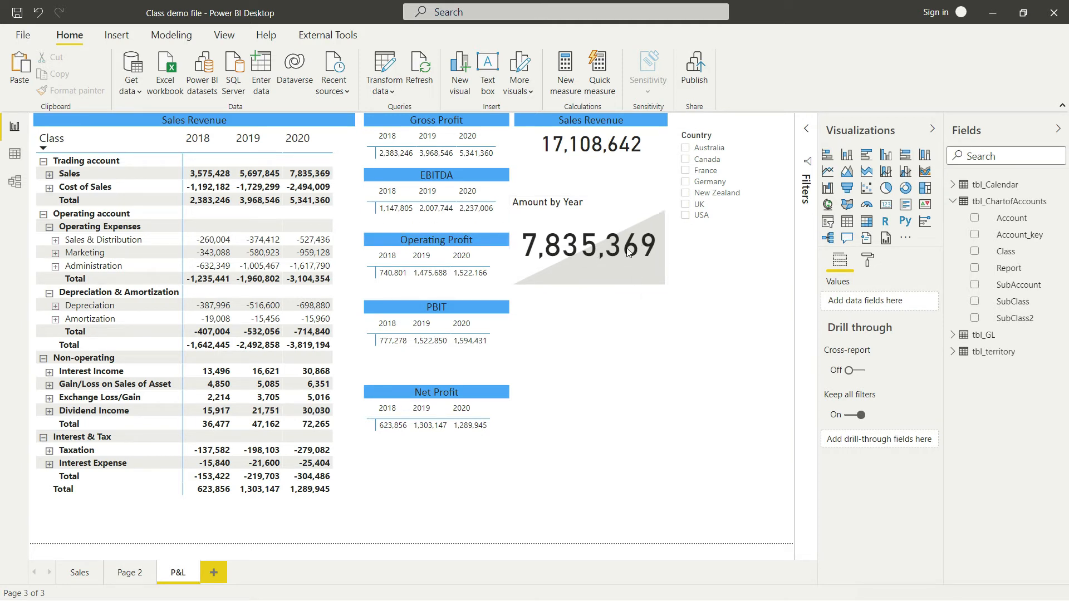
mouse_move(78, 574)
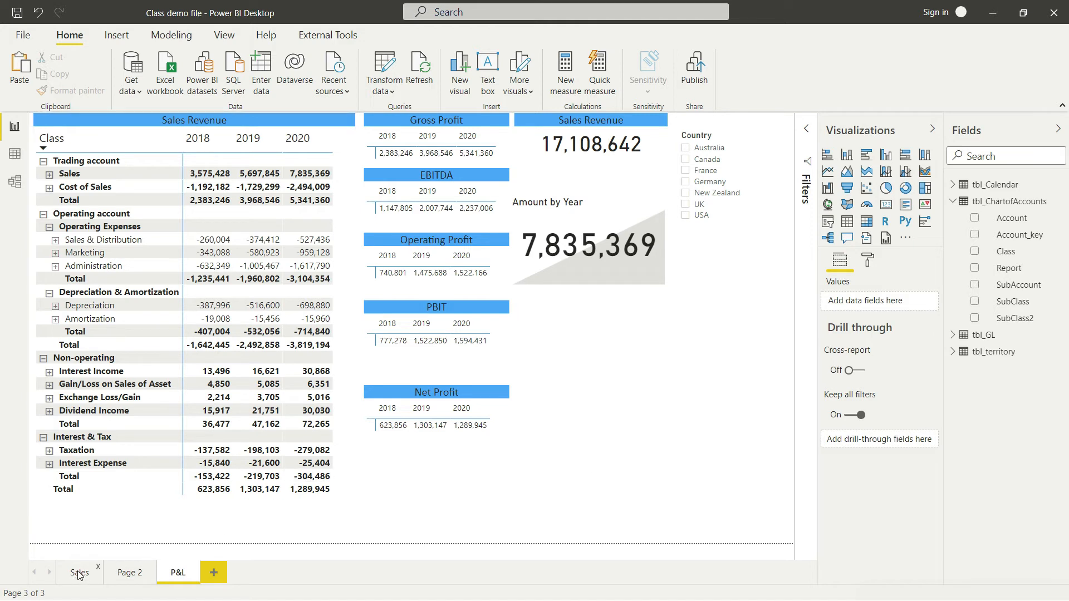
Select the Amount by Year KPI and show its formatting options.
left_click(207, 489)
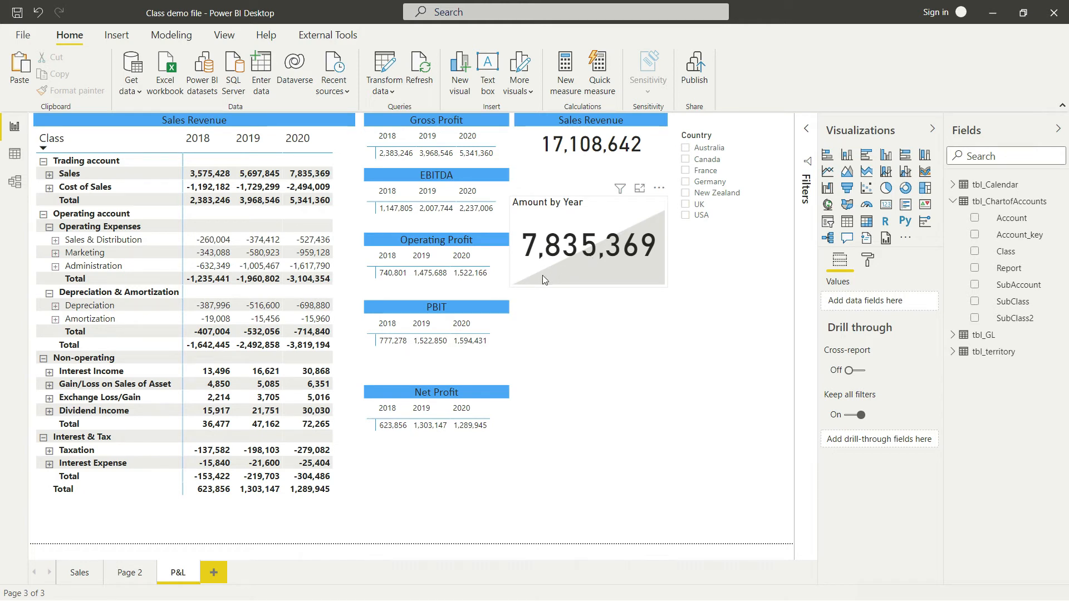
mouse_move(557, 299)
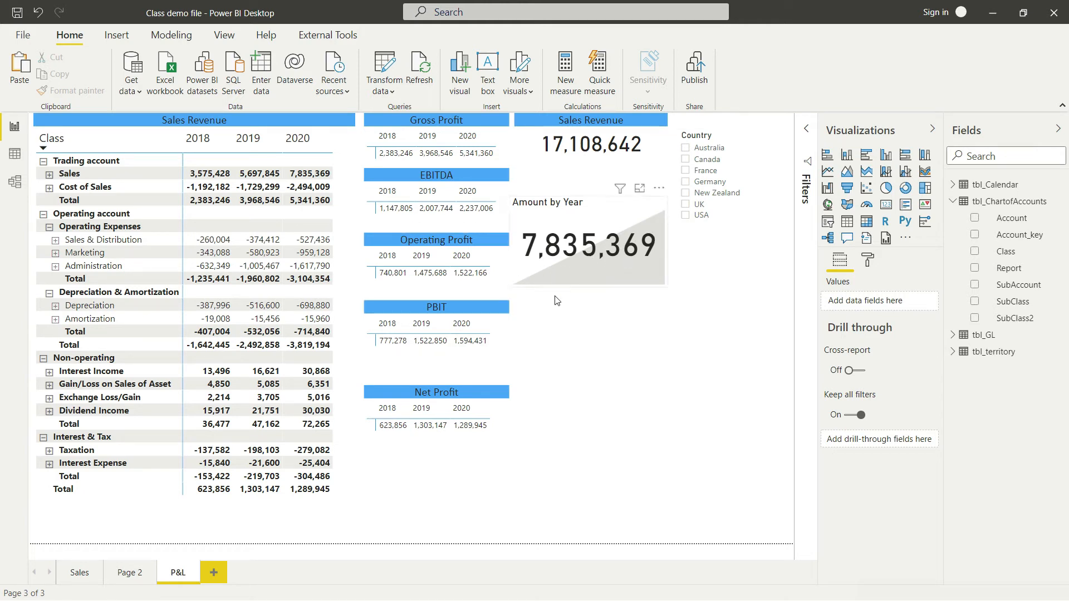
mouse_move(556, 278)
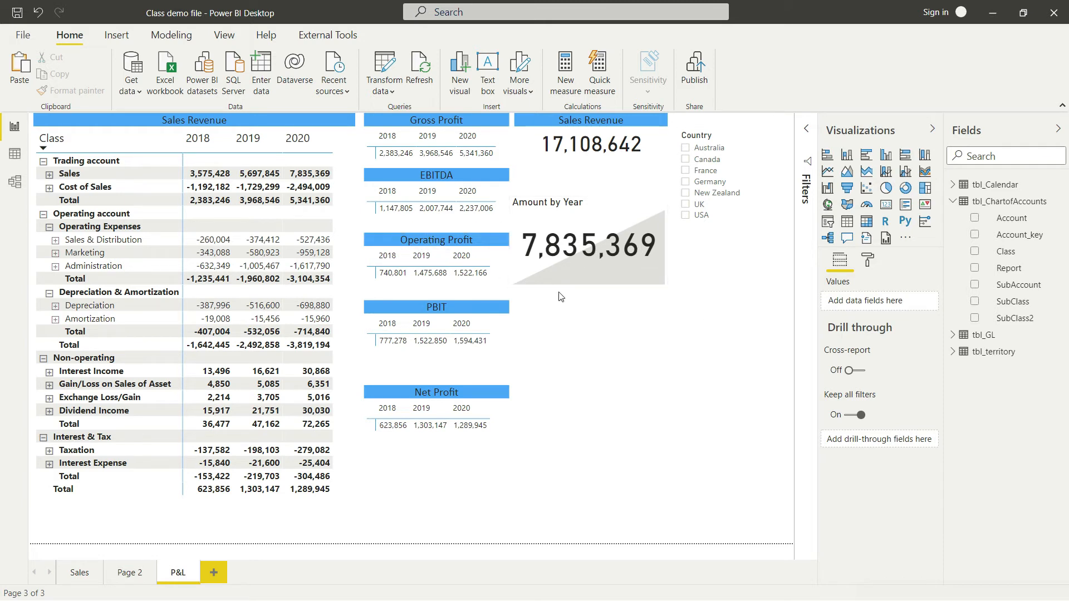
left_click(589, 244)
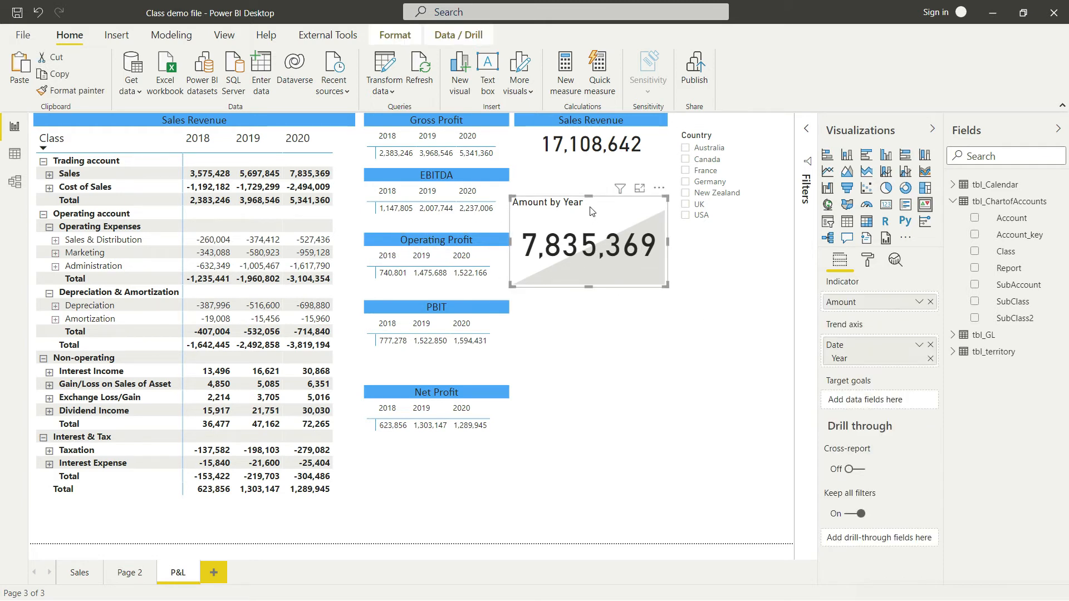
mouse_move(631, 255)
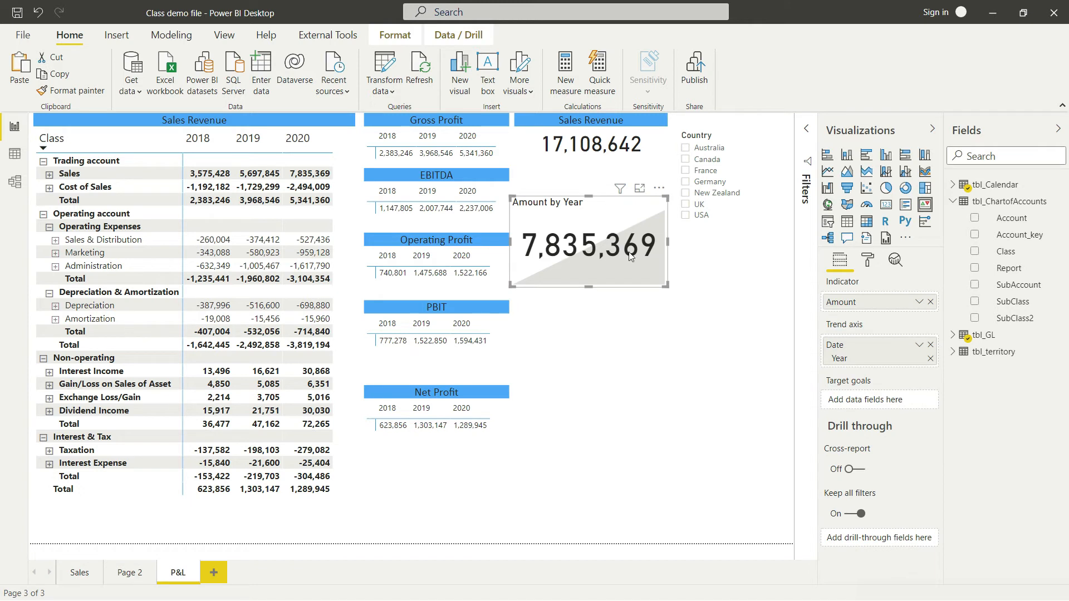
mouse_move(868, 261)
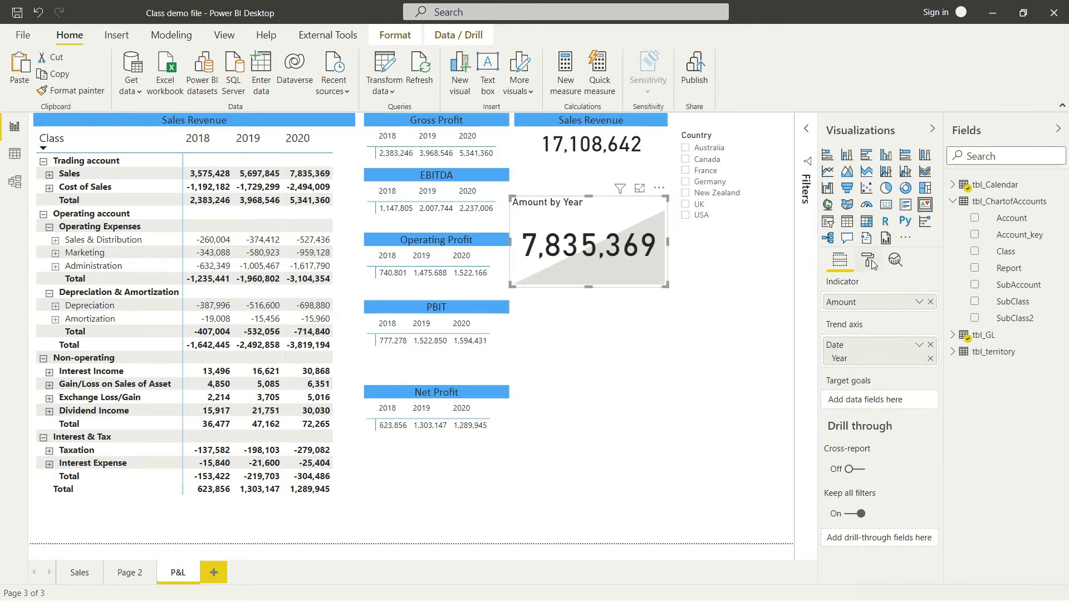
left_click(867, 260)
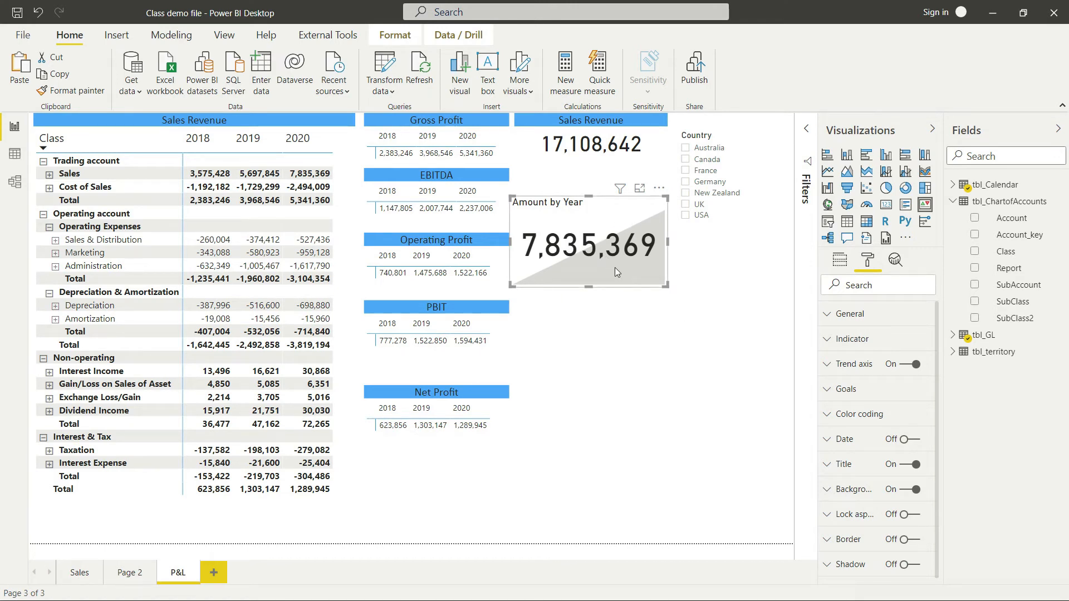
Expand the KPI's Indicator settings to shrink the 45 pt value text.
left_click(851, 340)
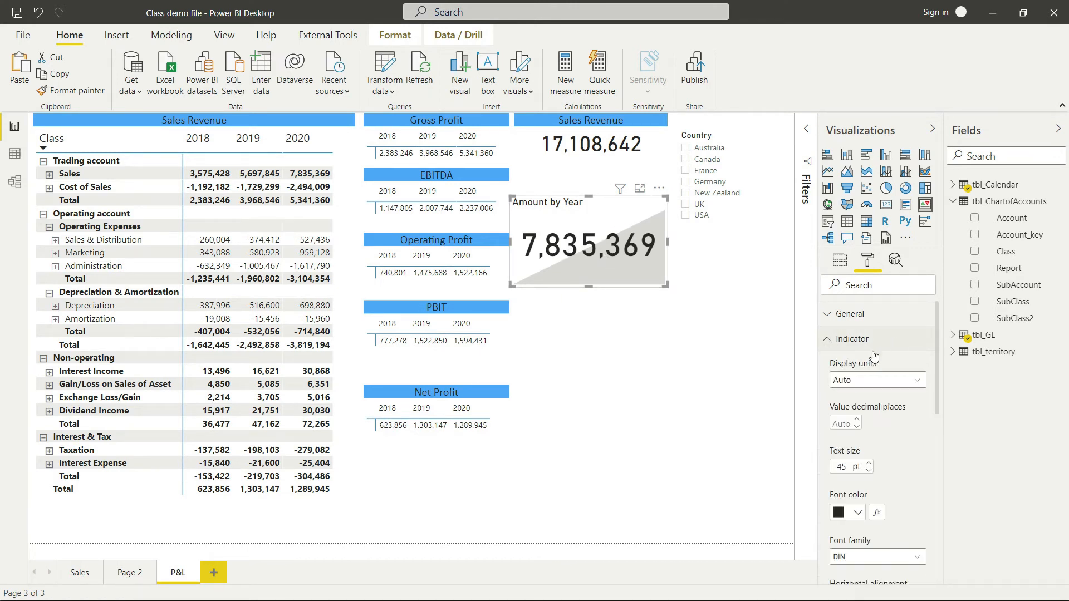
scroll("down", 3)
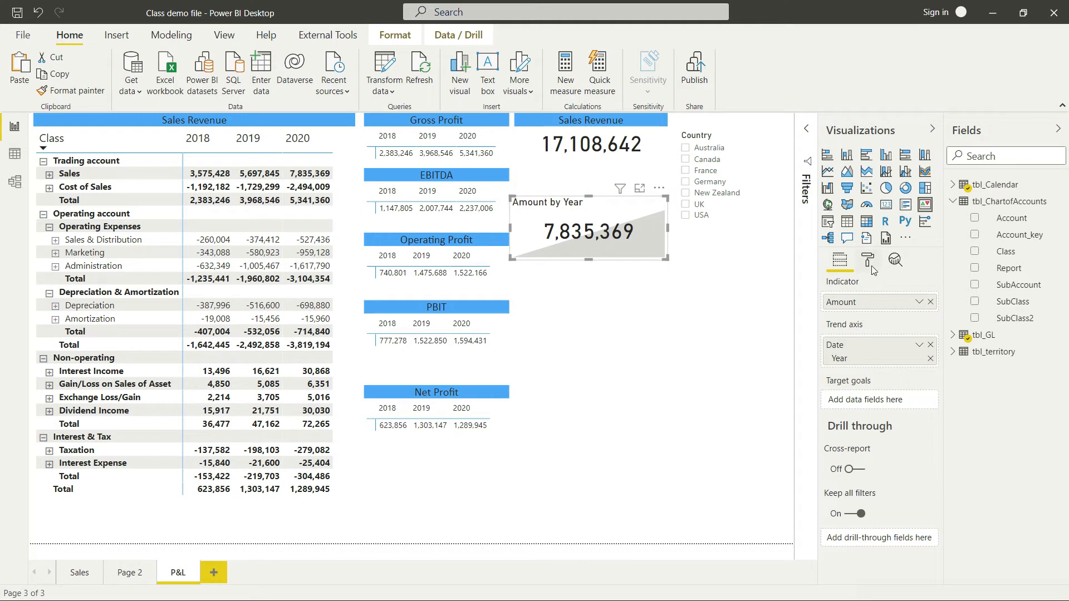
Change the KPI's Title text from Amount by Year to 'Sales FTP'.
left_click(868, 260)
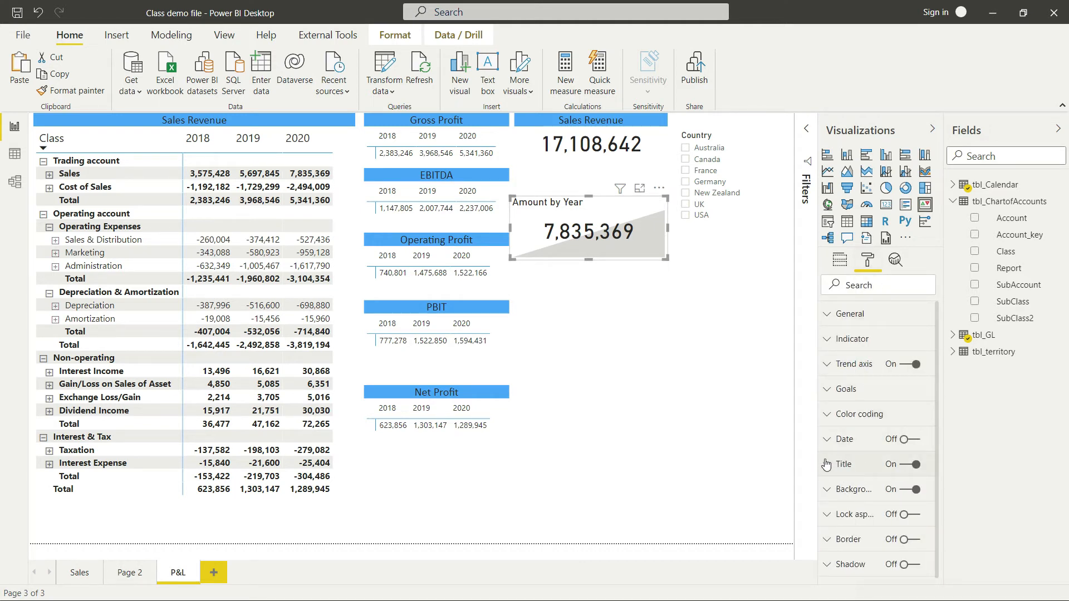
left_click(826, 464)
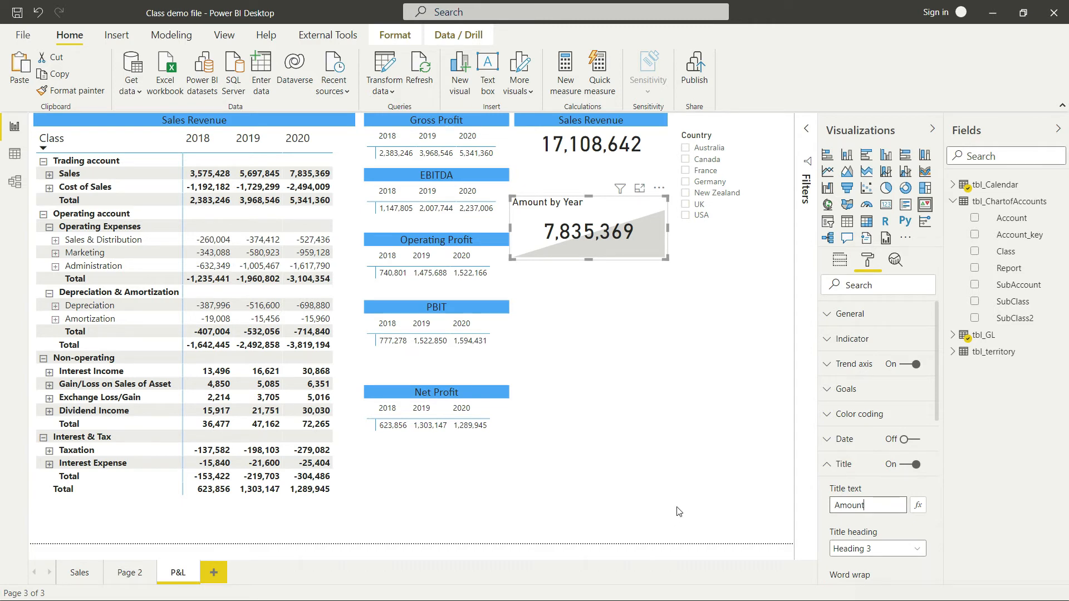
type("Sales FTP")
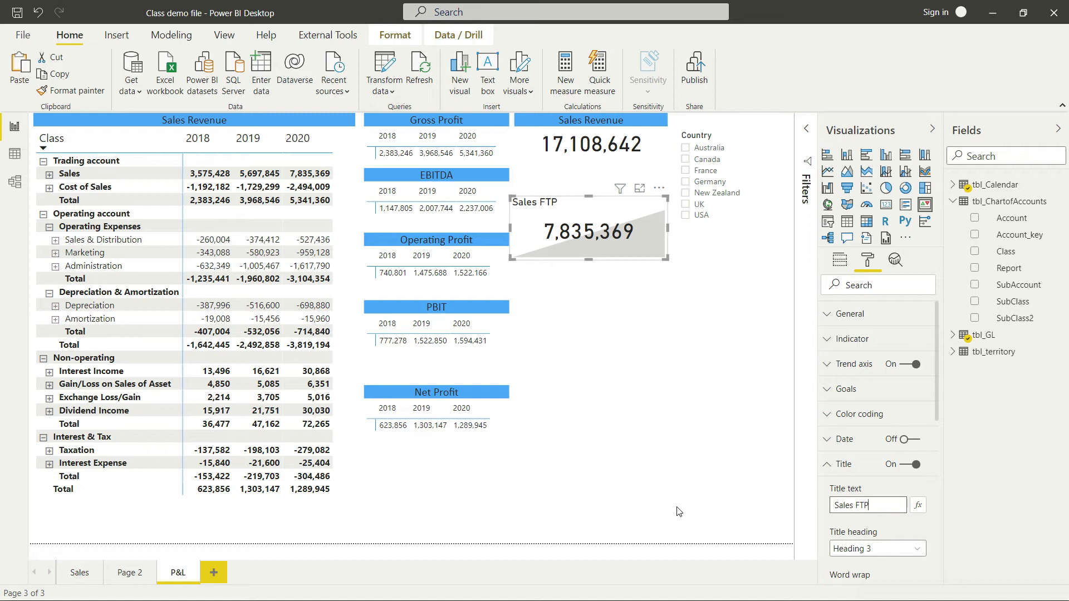
mouse_move(886, 480)
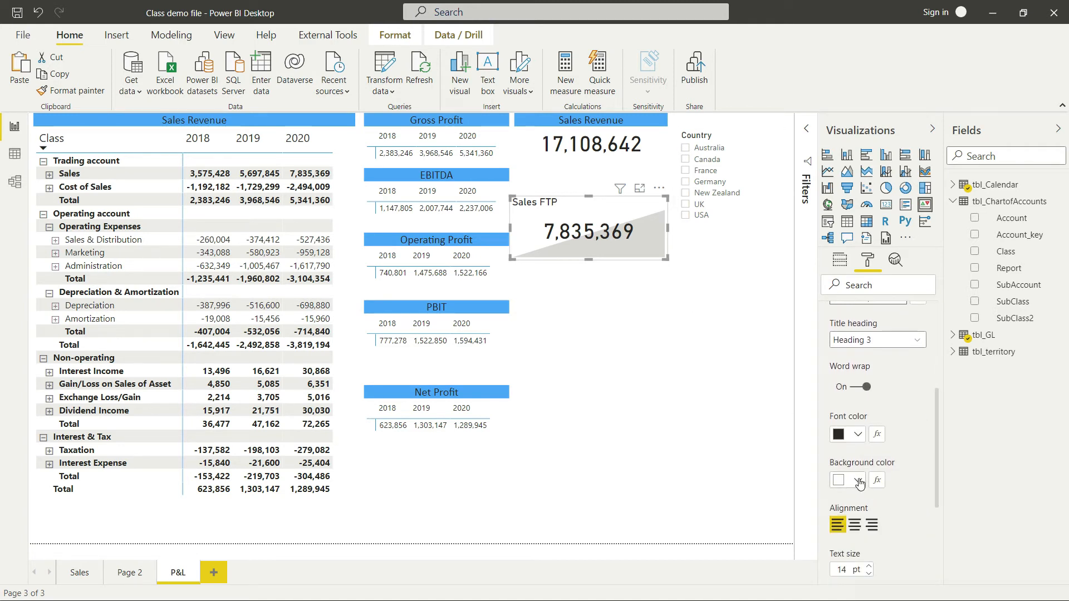
Style the Sales FTP title with a blue background and Calibri font.
left_click(859, 480)
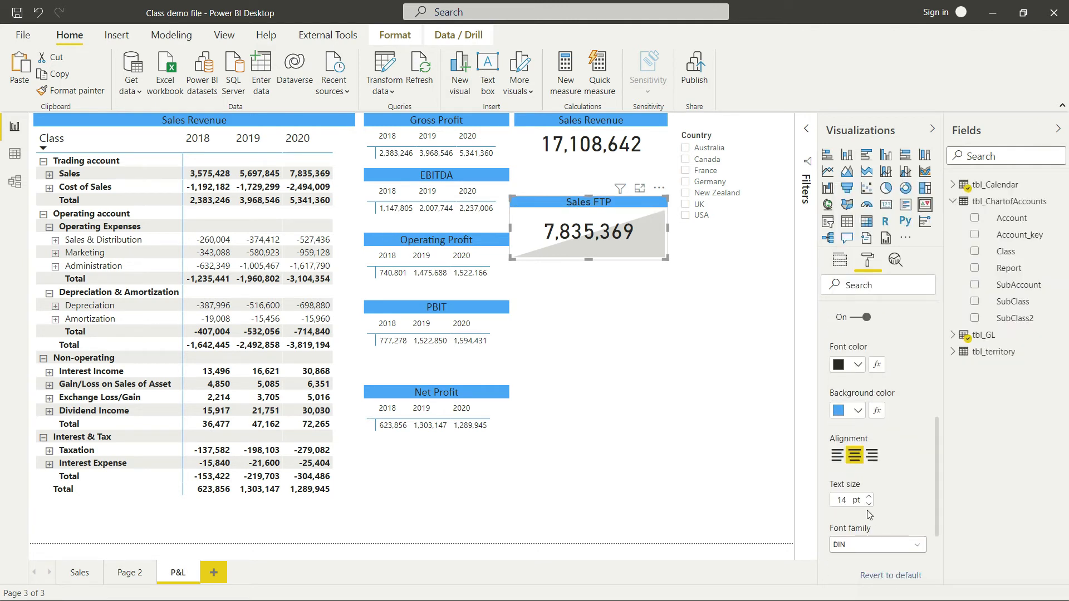
left_click(877, 544)
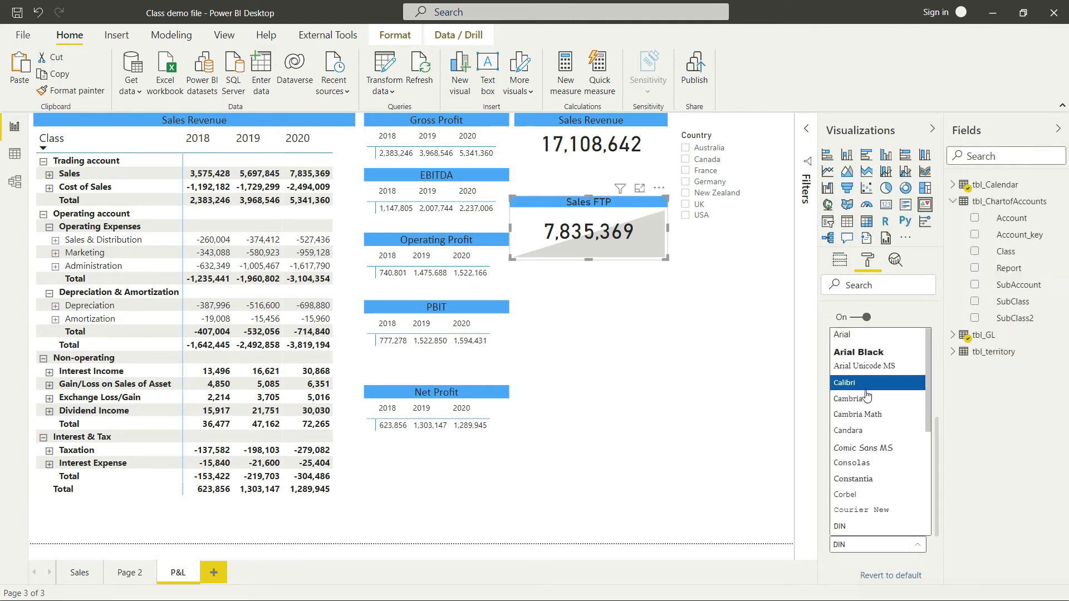
left_click(844, 382)
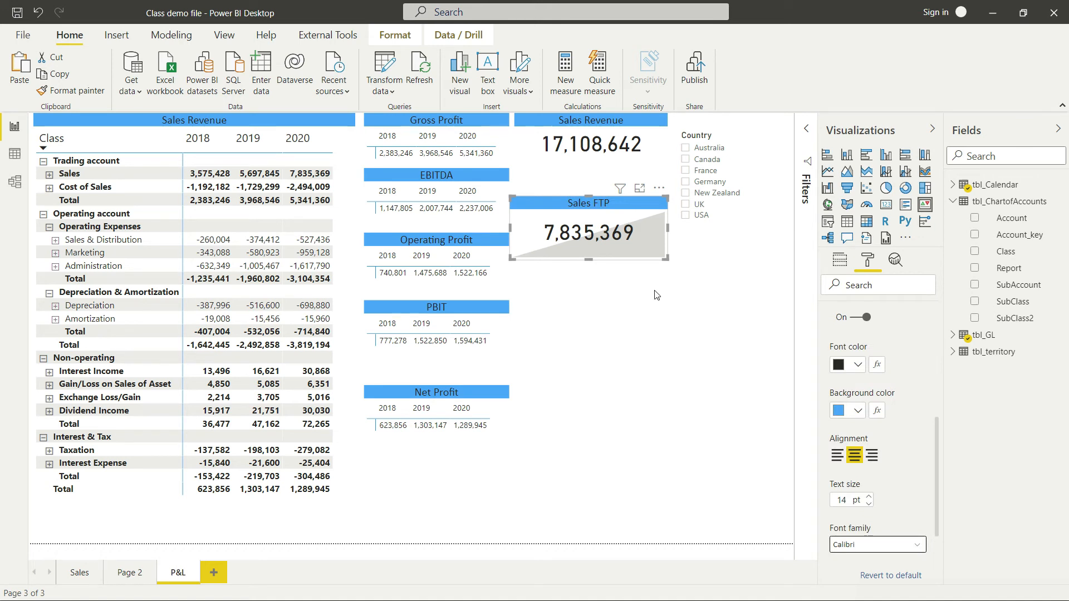
mouse_move(573, 204)
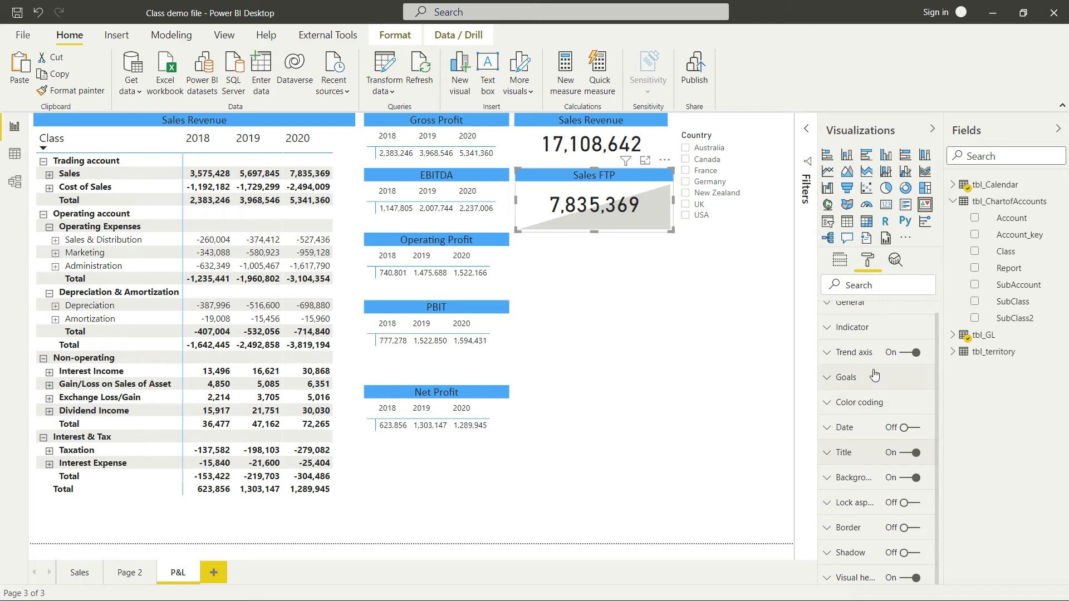
mouse_move(735, 335)
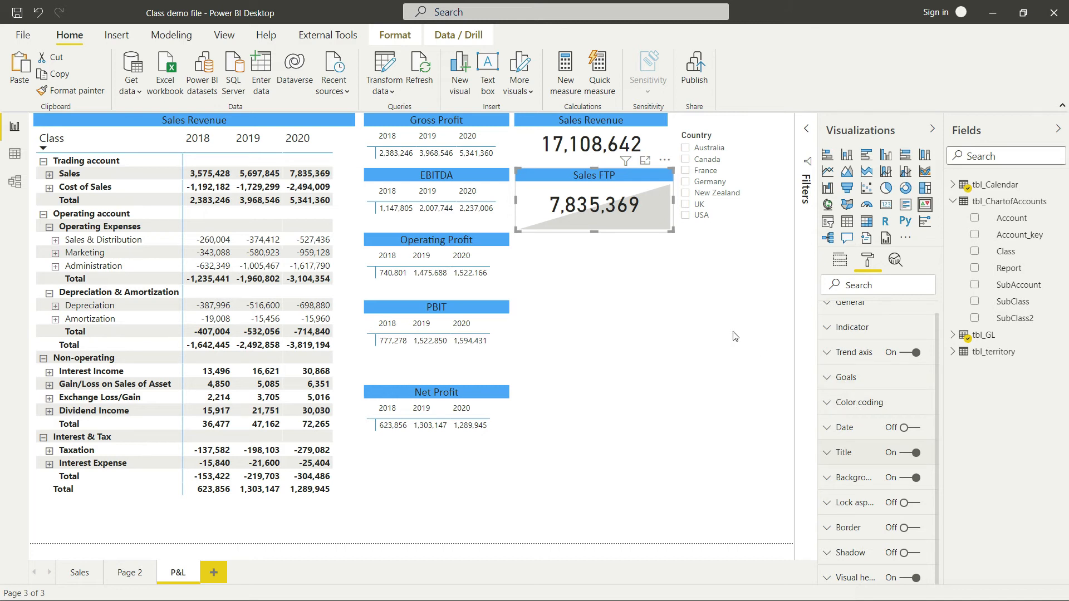
mouse_move(866, 399)
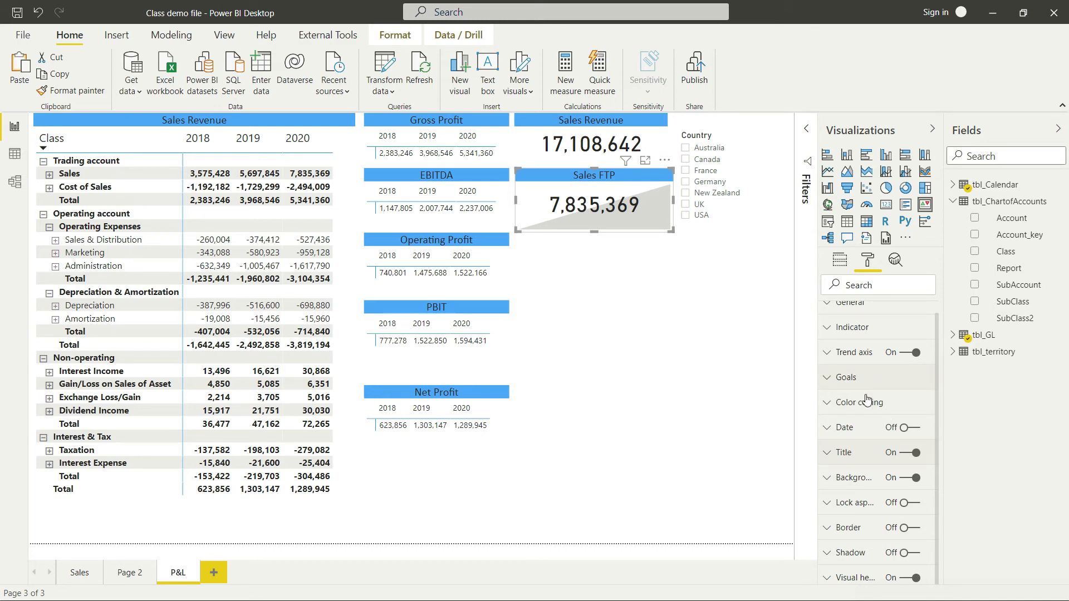
mouse_move(834, 406)
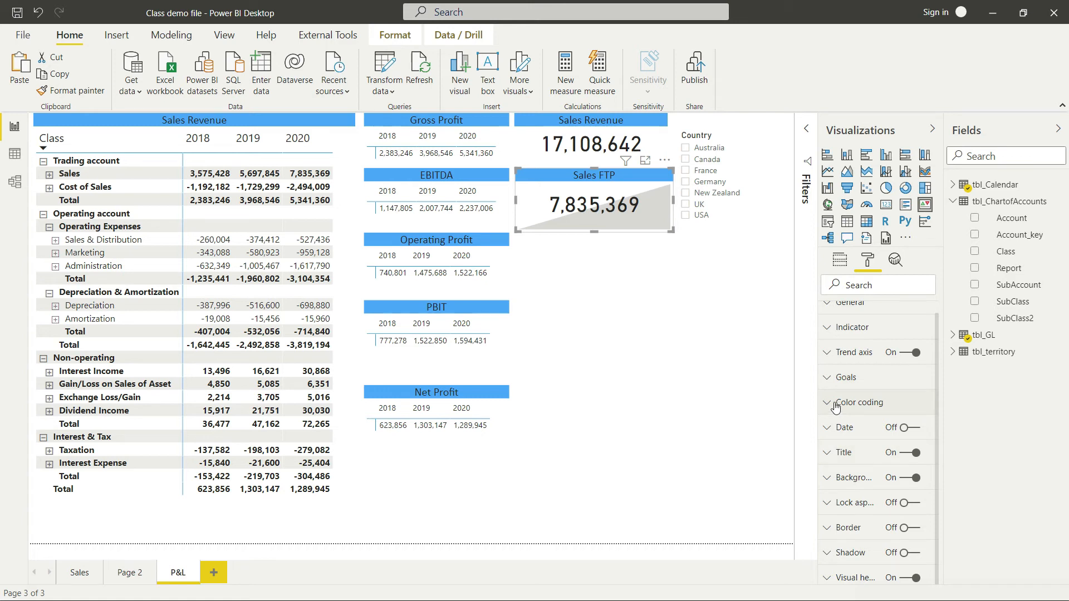
Check the KPI's colour coding (High is good) before placing it under the card.
left_click(826, 403)
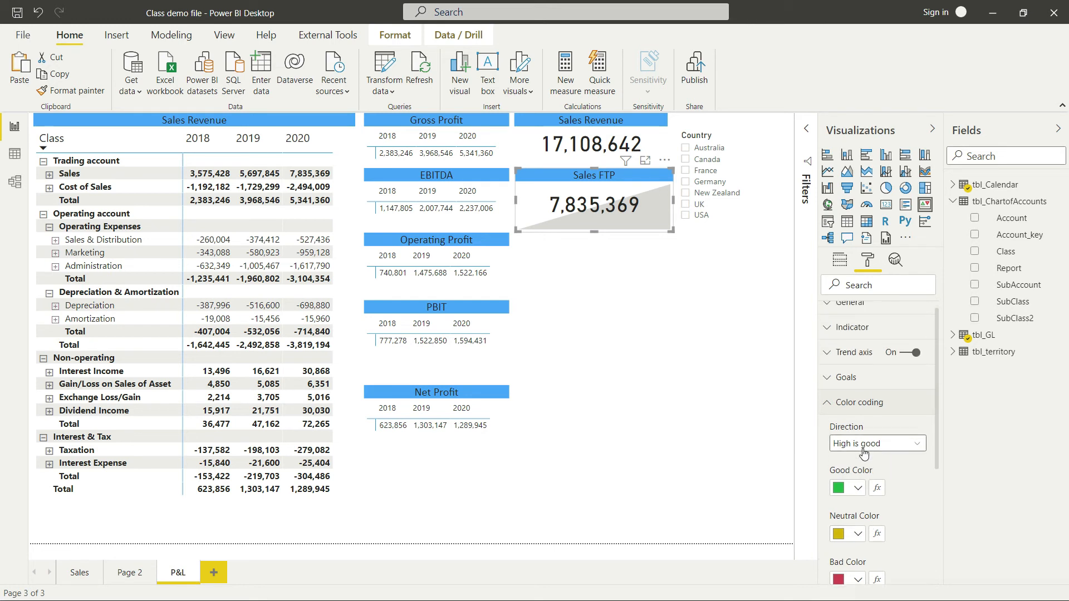
mouse_move(608, 201)
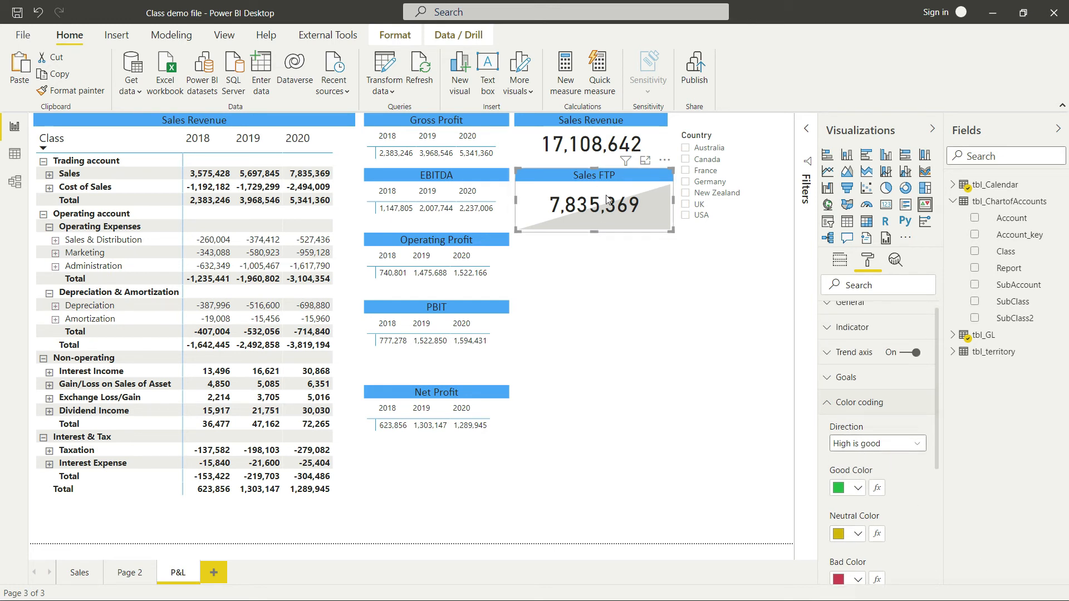
mouse_move(645, 288)
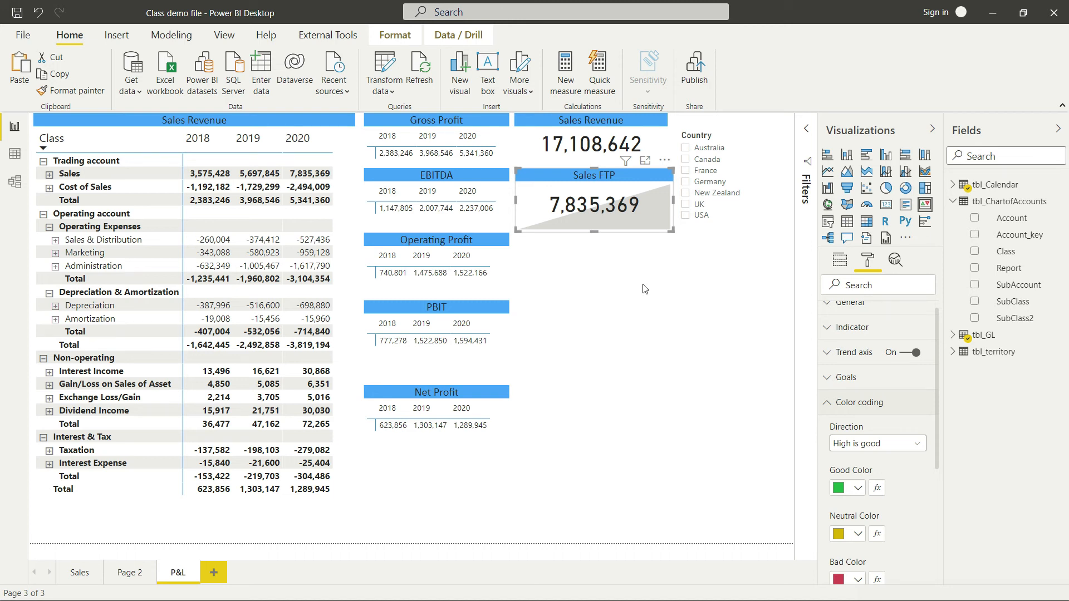
mouse_move(863, 434)
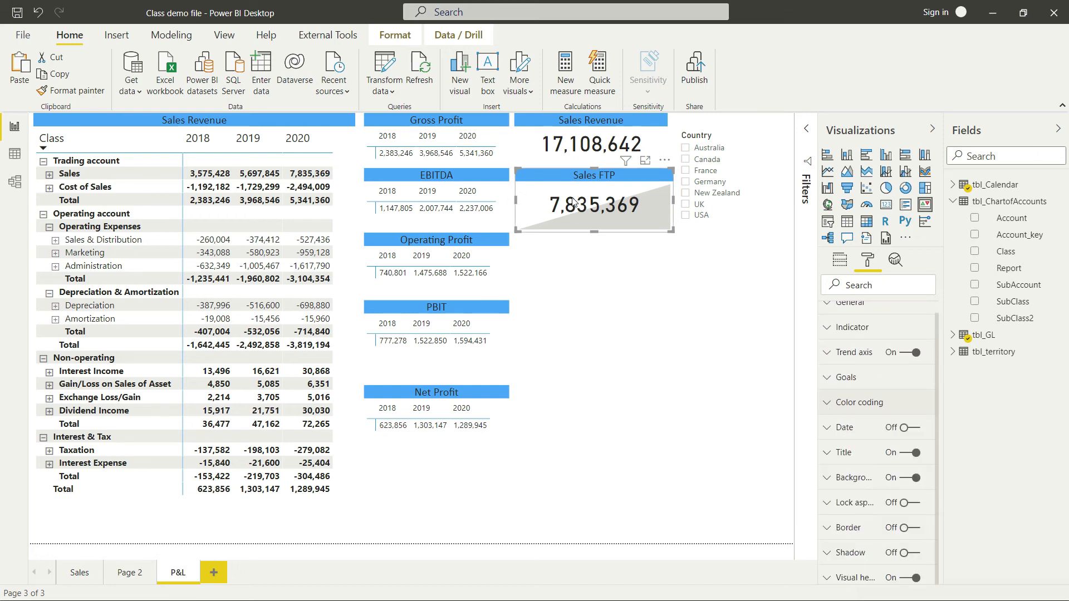
mouse_move(634, 303)
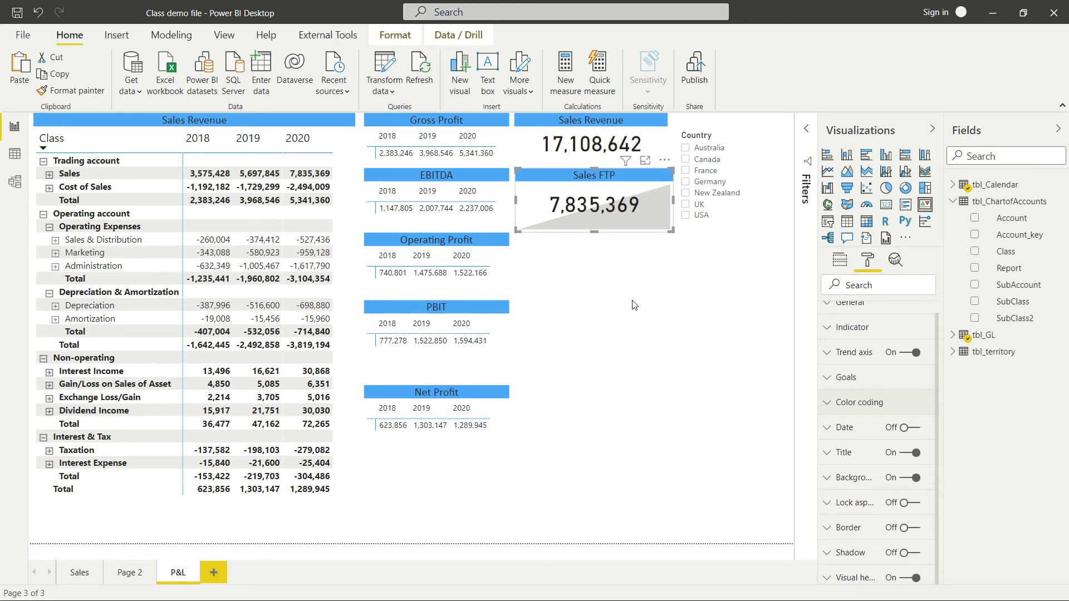
mouse_move(507, 168)
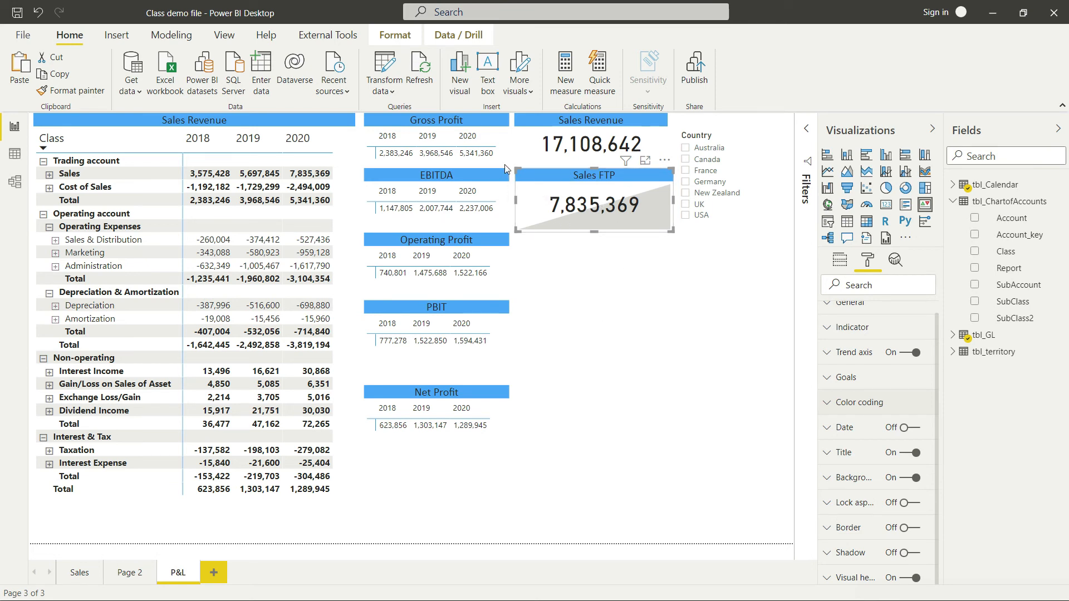
mouse_move(622, 291)
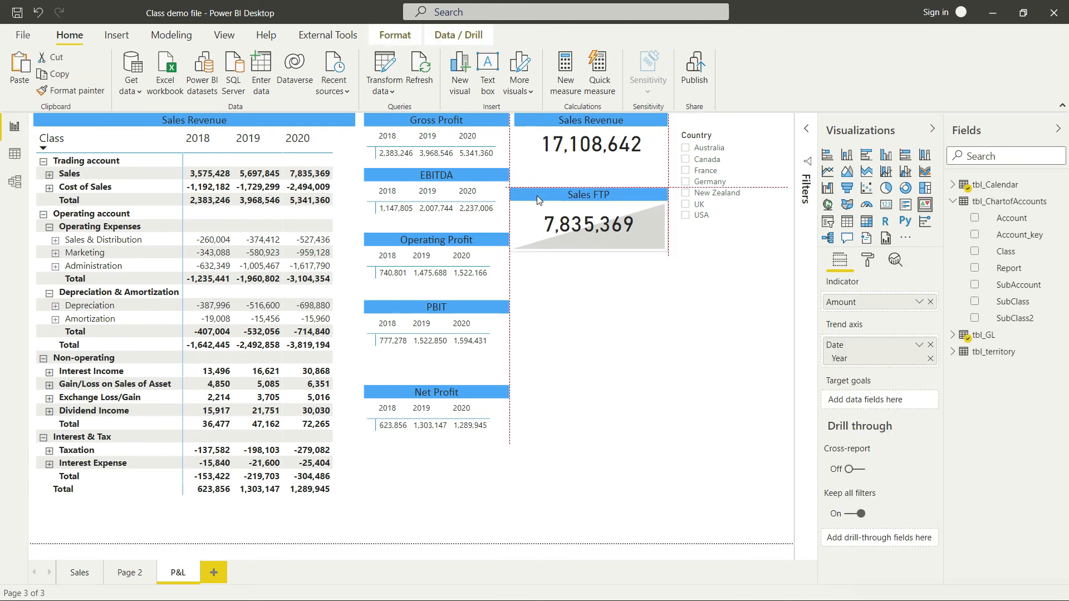
Change the Sales Revenue card's title to 'Sales Revenue TTD'.
left_click(591, 120)
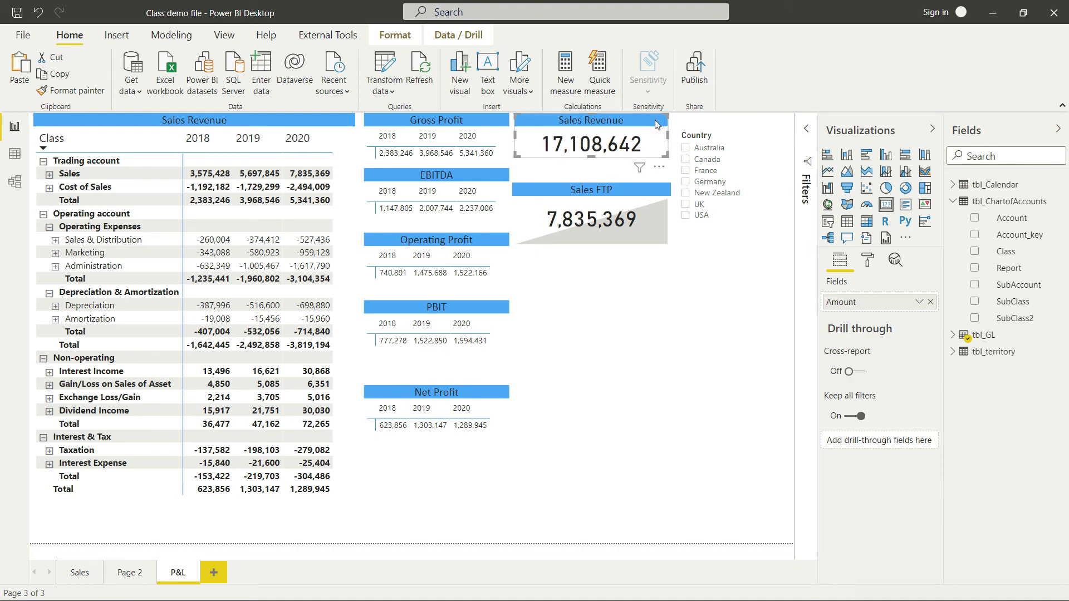
mouse_move(591, 160)
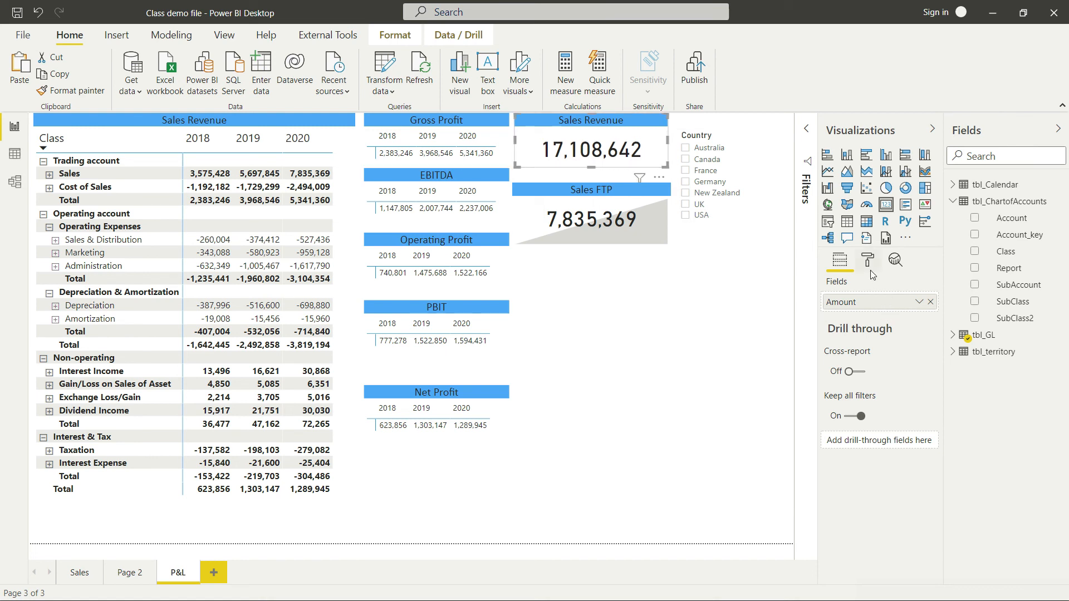
left_click(867, 260)
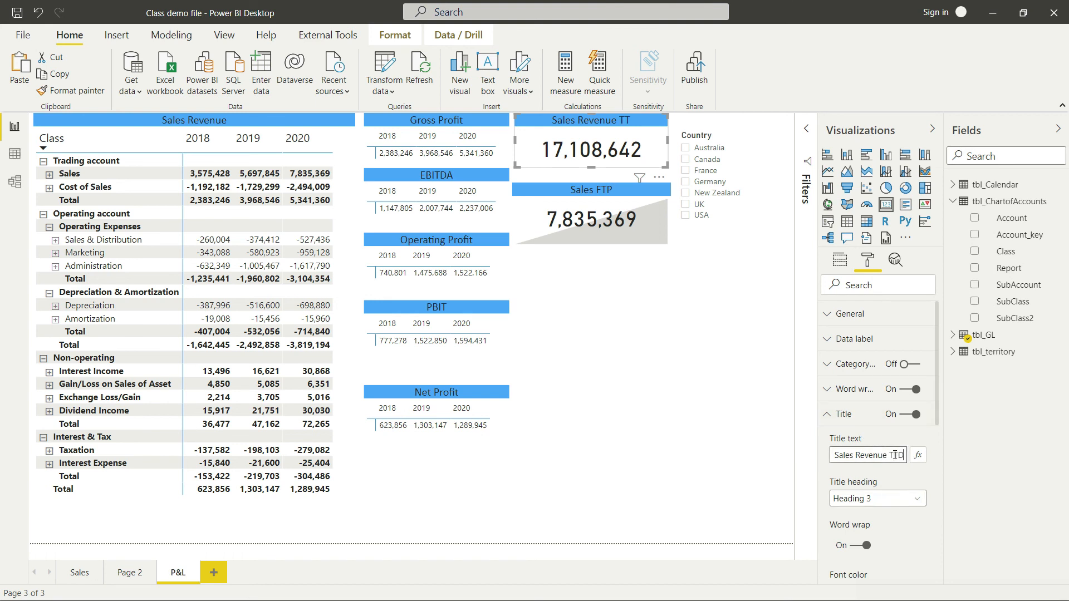
left_click(731, 358)
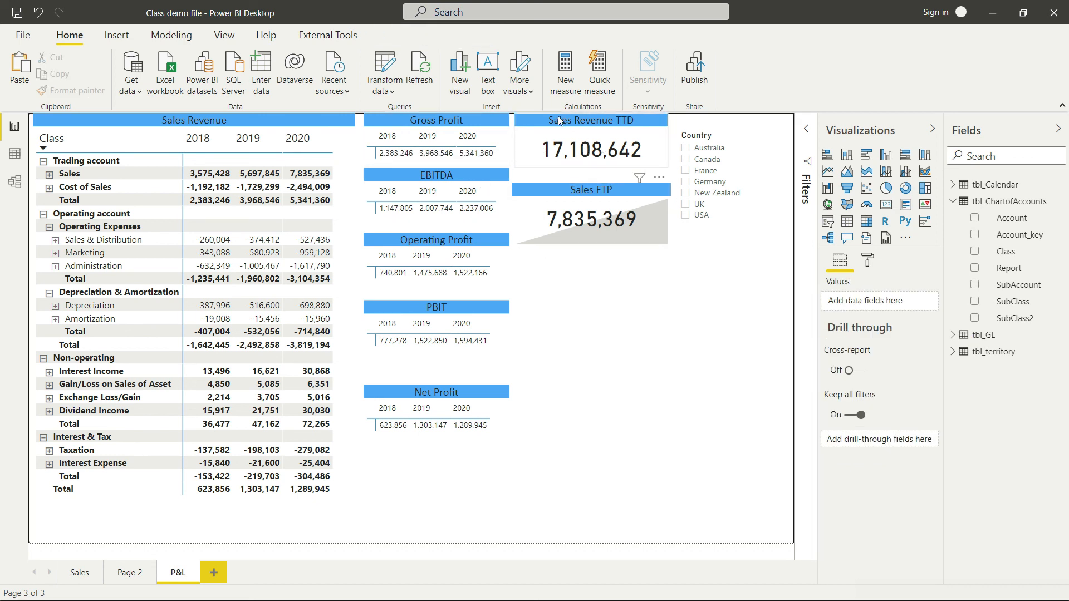
mouse_move(598, 173)
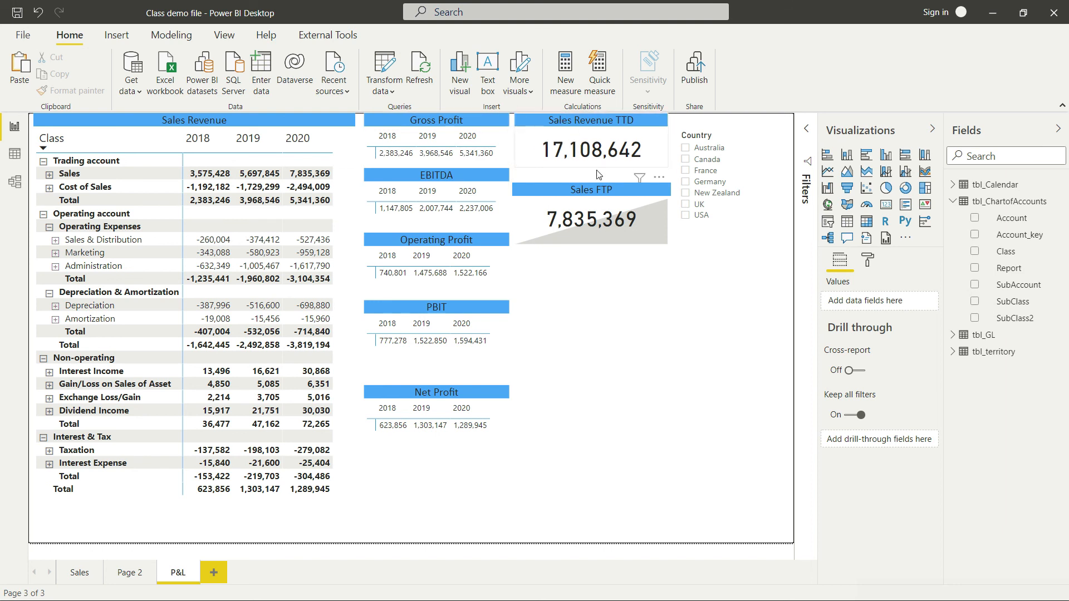